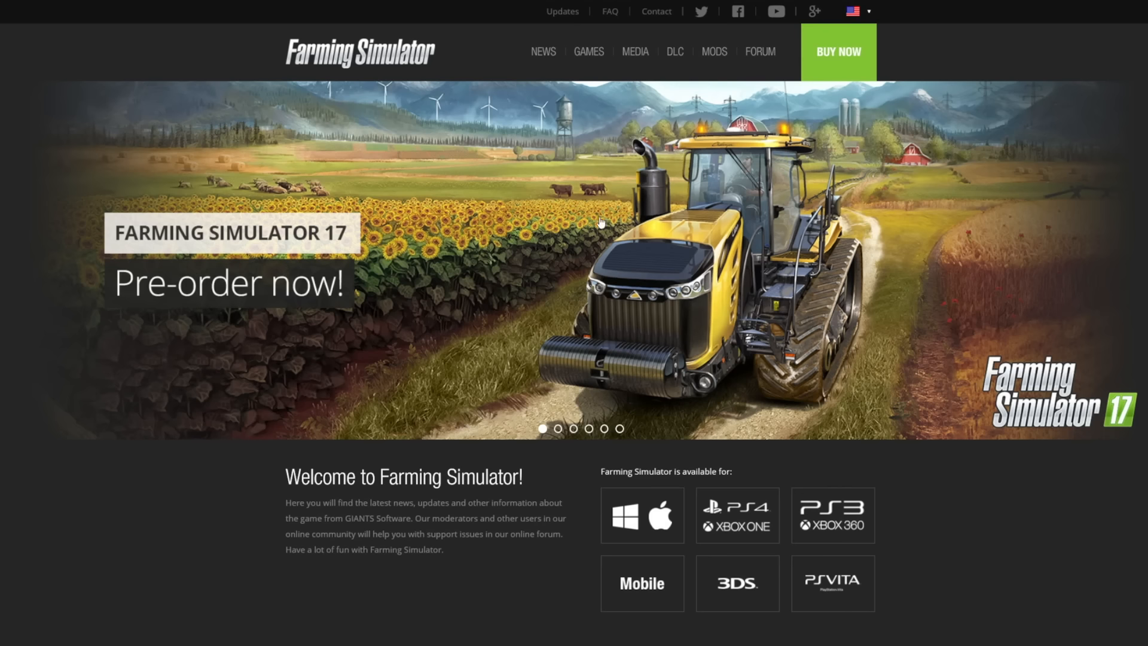
mouse_move(162, 154)
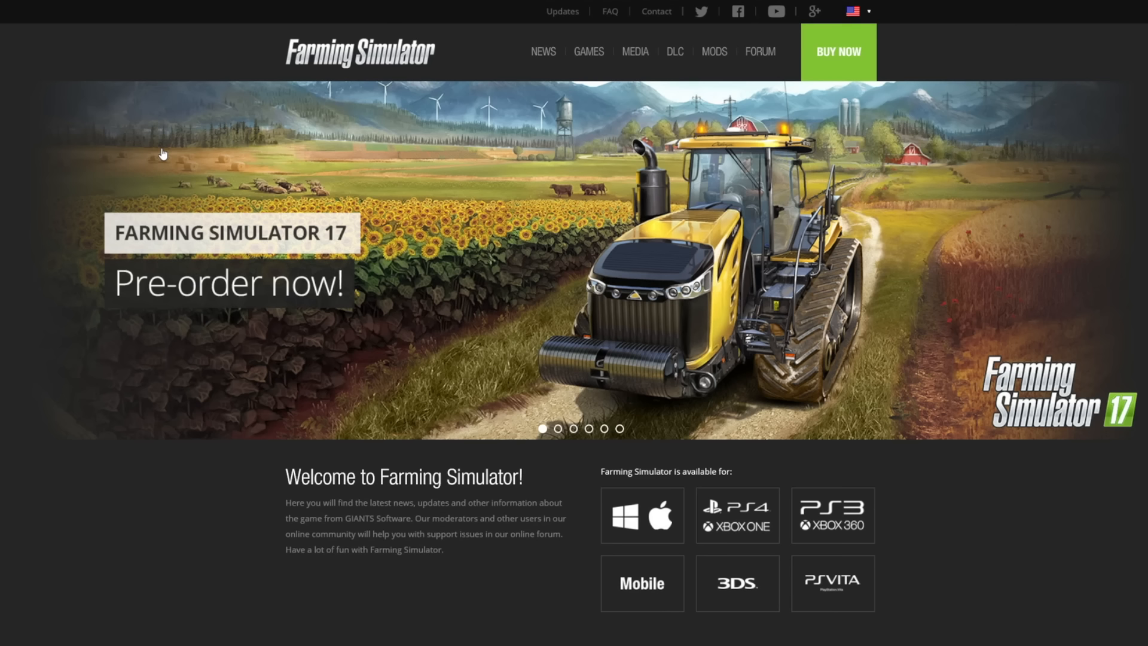
mouse_move(589, 55)
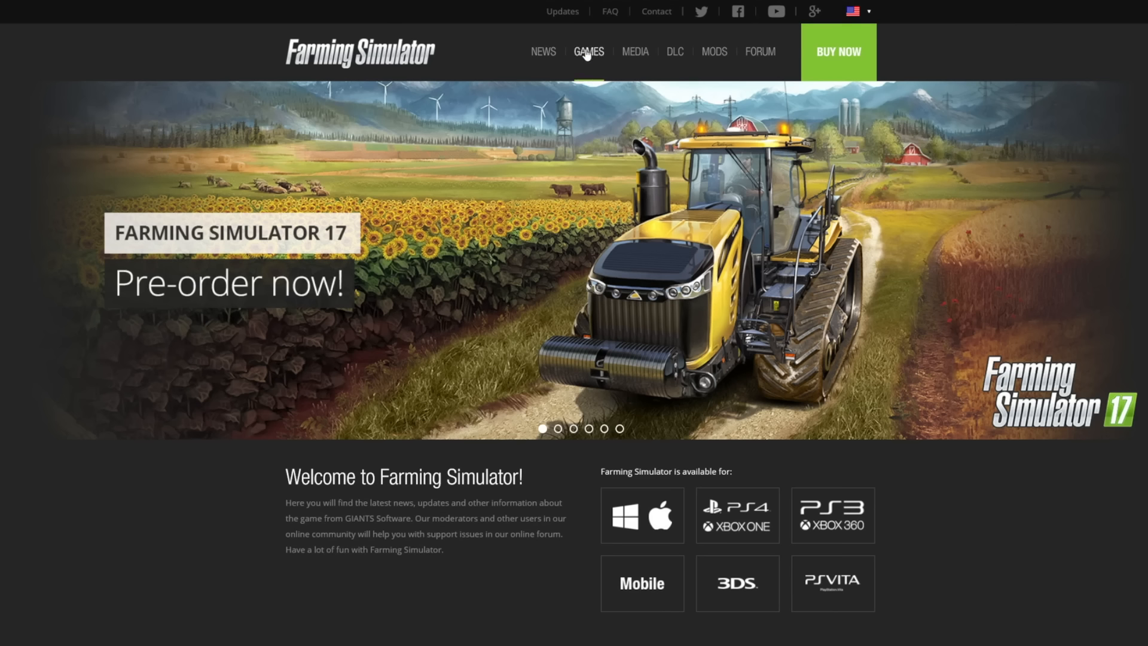
Go to the Farming Simulator 17 Games page and scroll down to the brand logo grid.
left_click(589, 51)
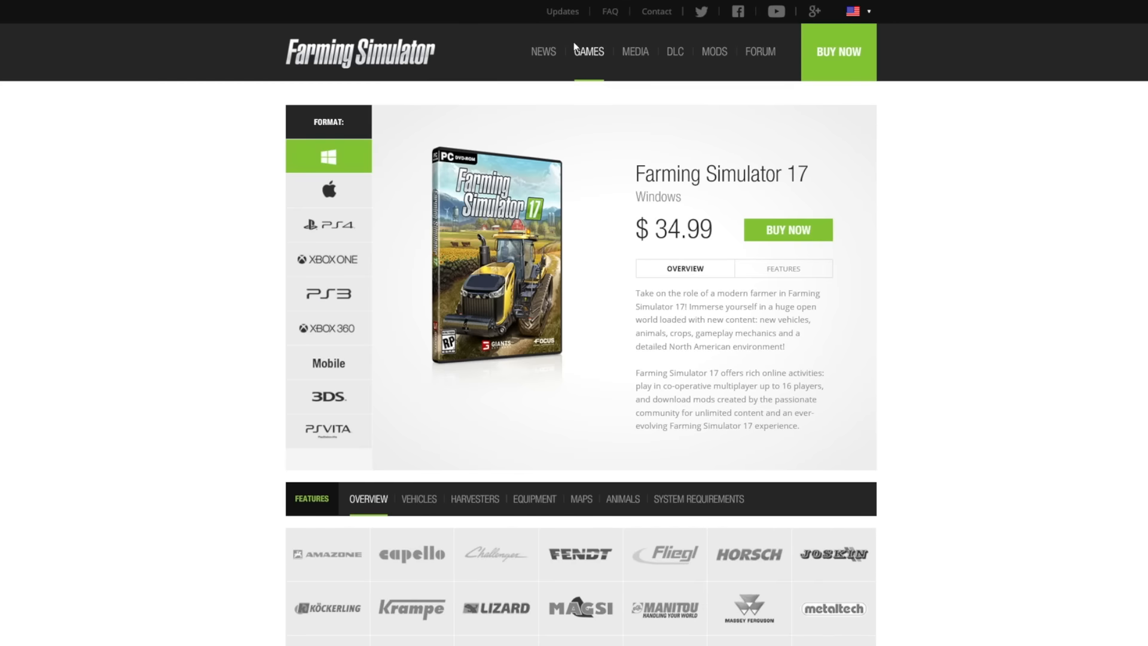
scroll("down", 3)
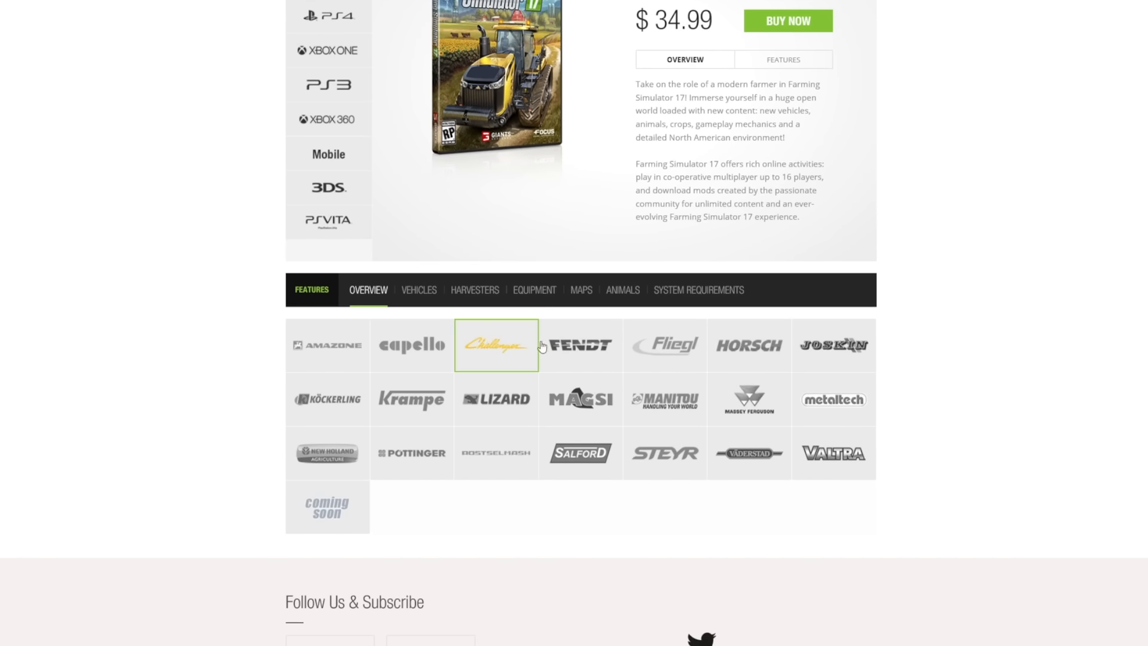
mouse_move(299, 399)
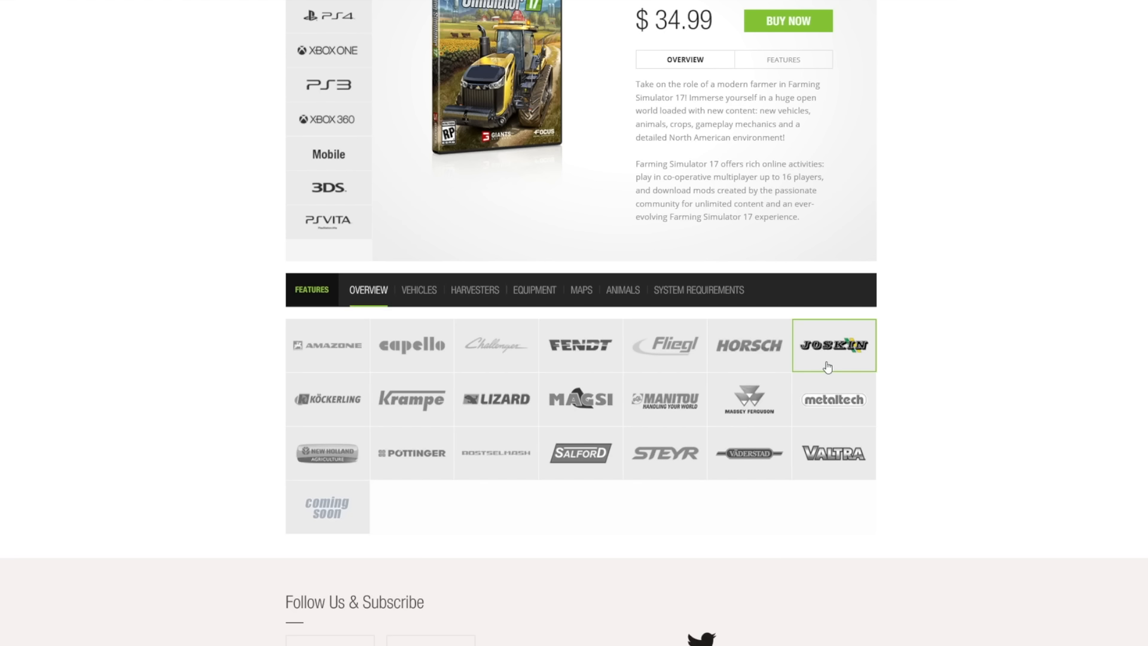
Show the Vehicles features and browse brands through to Lizard's TX 415 Barrelcore truck.
left_click(420, 291)
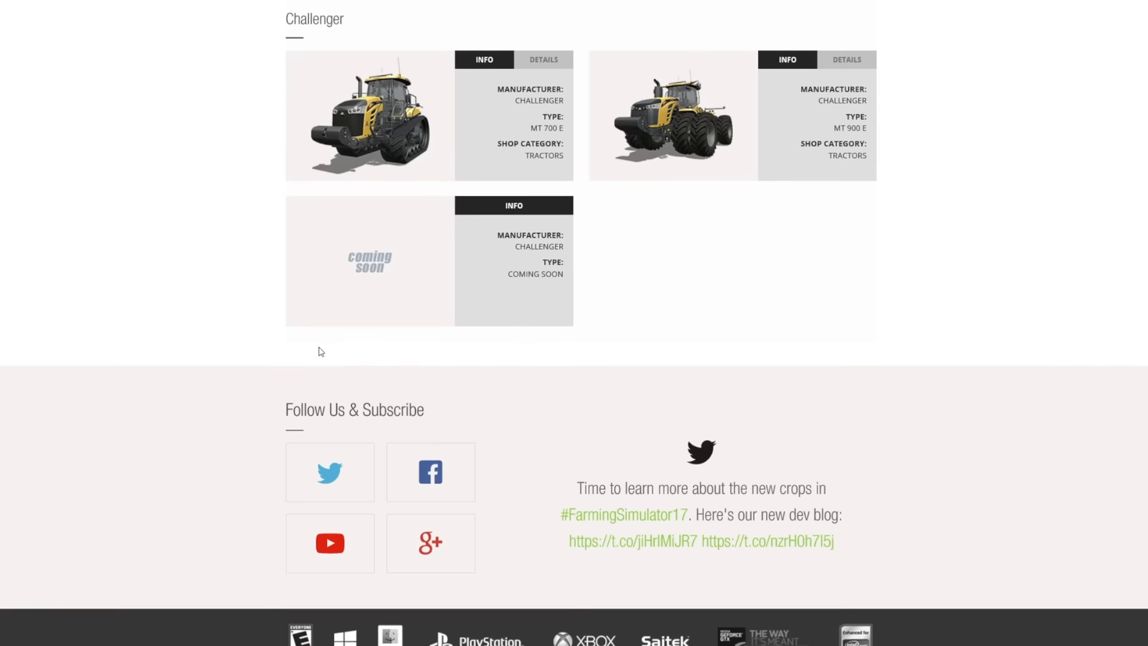
mouse_move(565, 137)
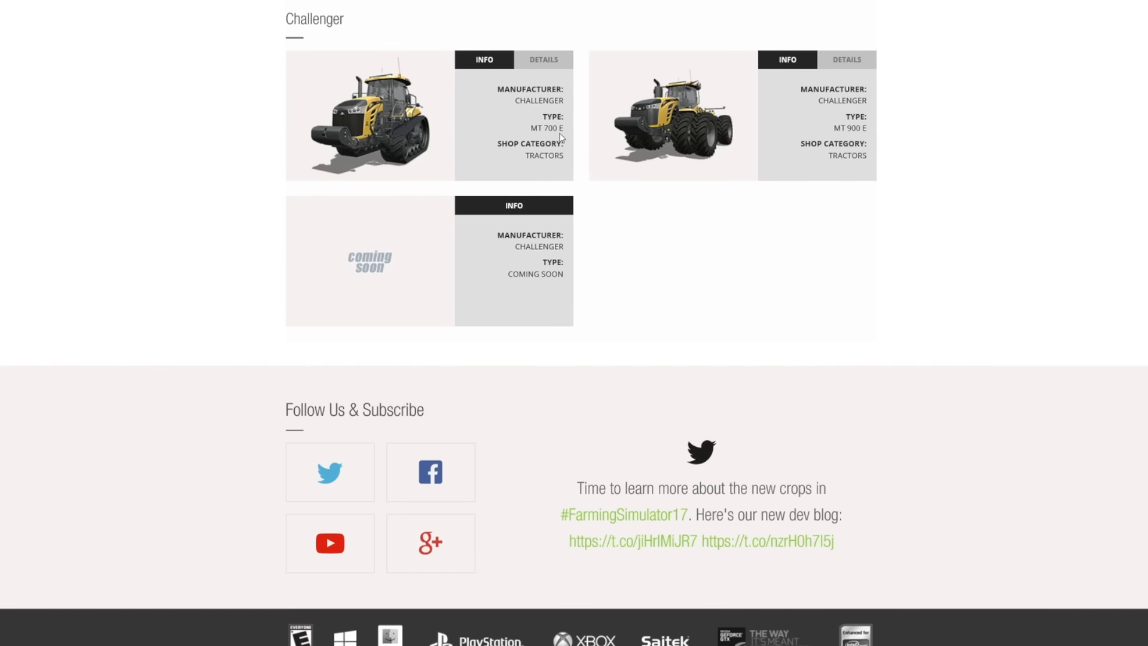
mouse_move(393, 119)
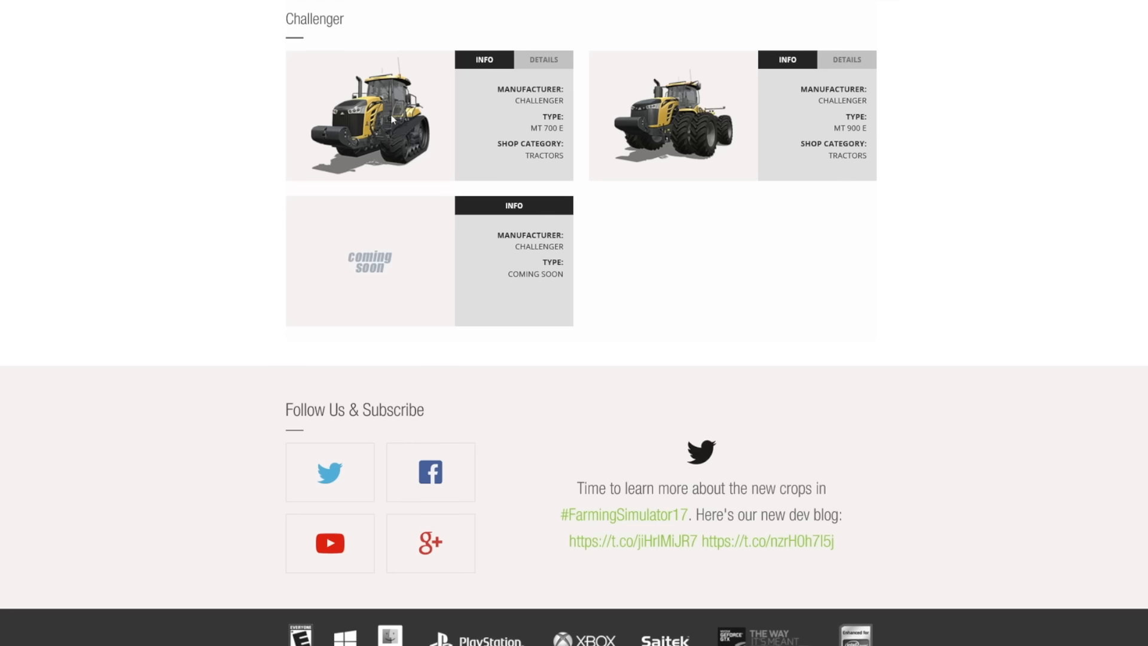
mouse_move(305, 113)
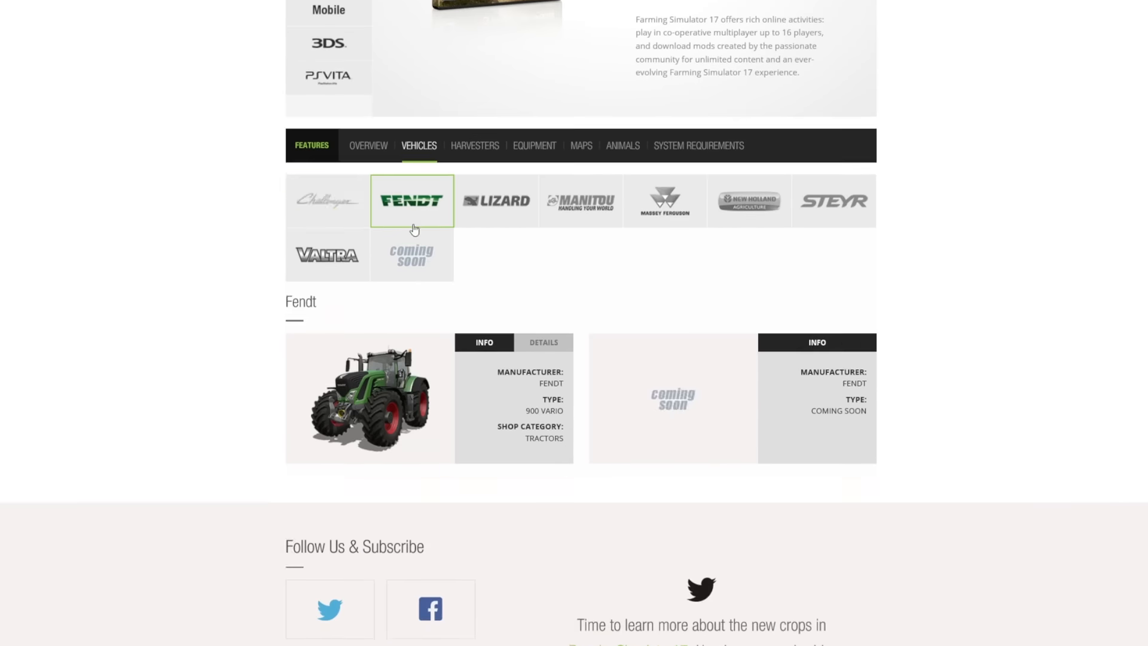
scroll("down", 3)
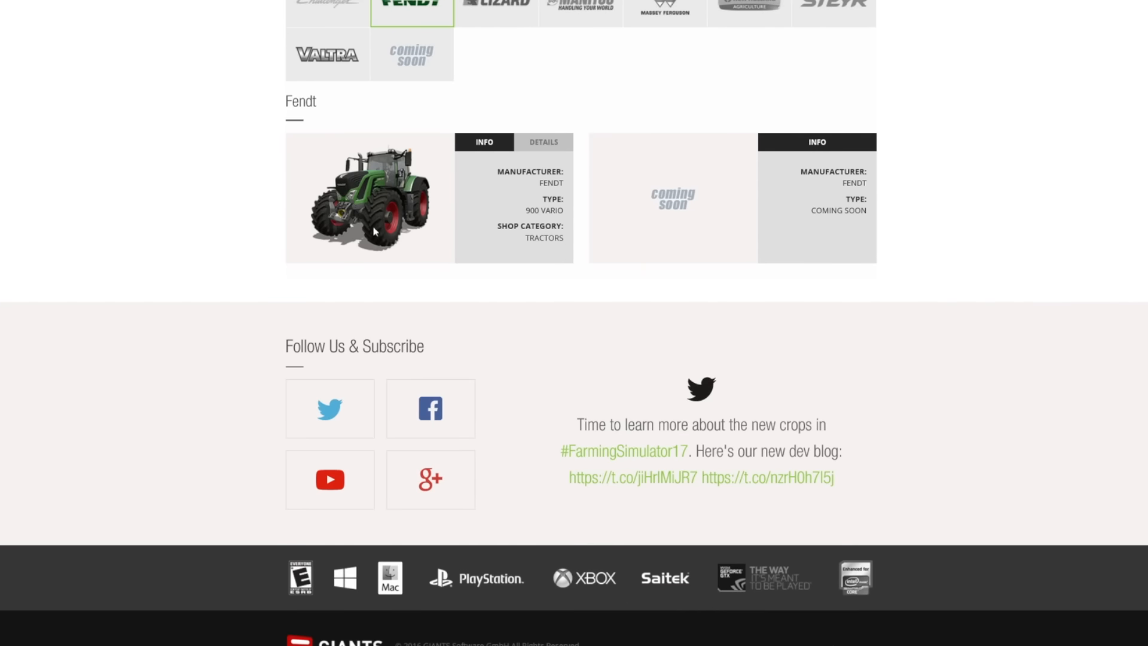
left_click(496, 12)
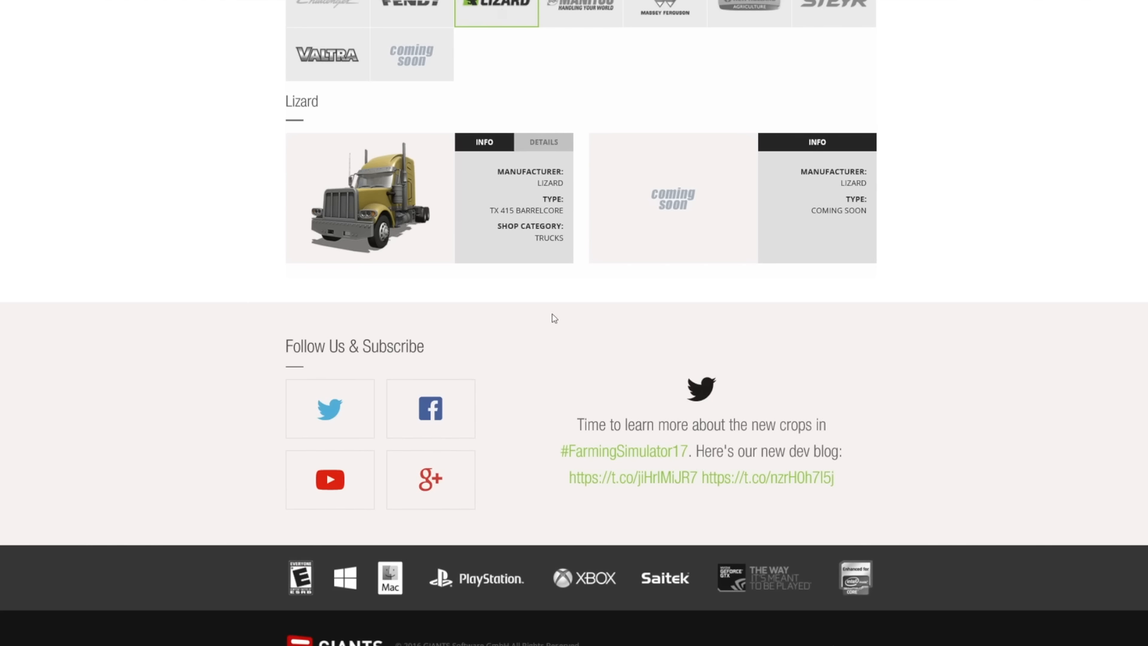
mouse_move(596, 239)
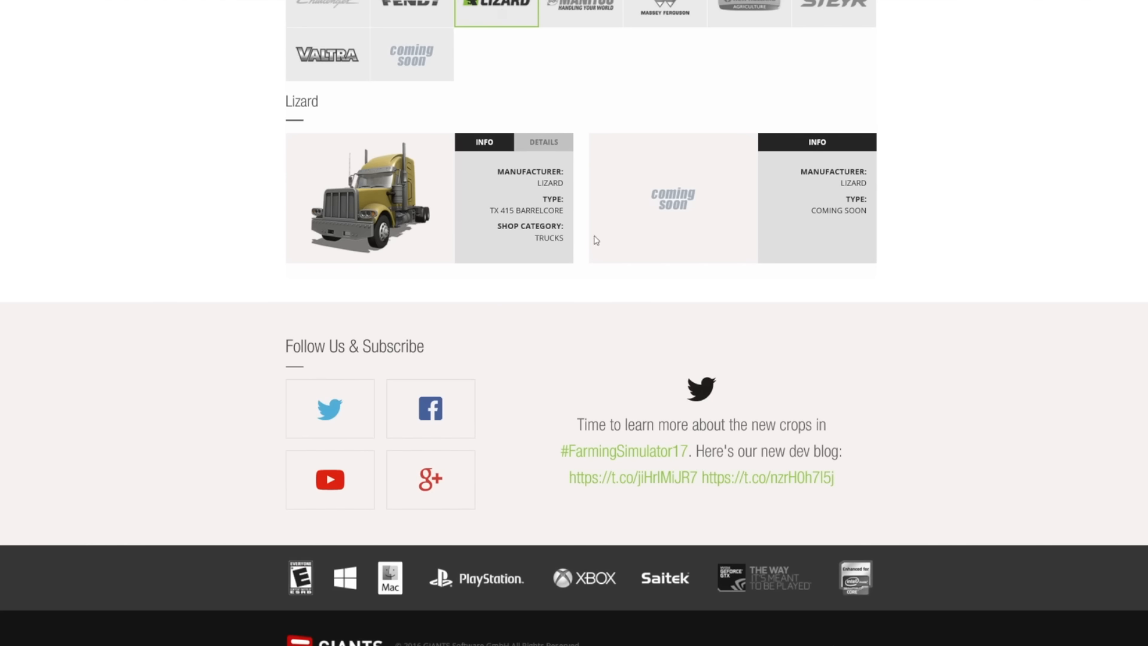
mouse_move(618, 195)
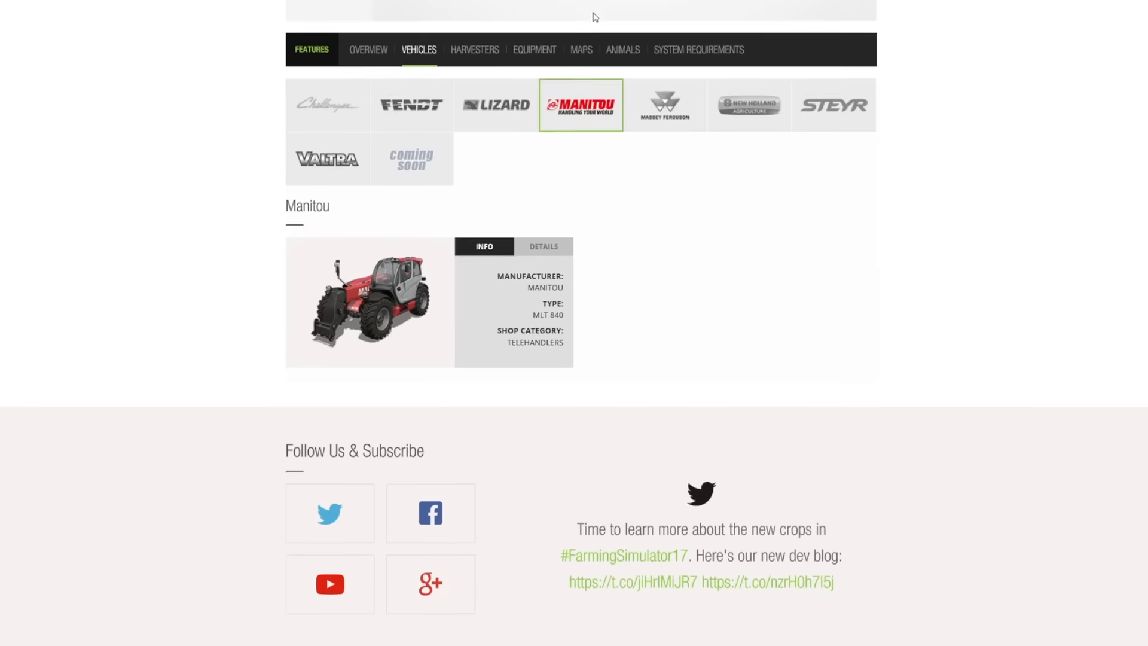
Browse New Holland, Steyr and Valtra vehicles, ending on Capello's Helianthus 5700 harvester header.
scroll("down", 3)
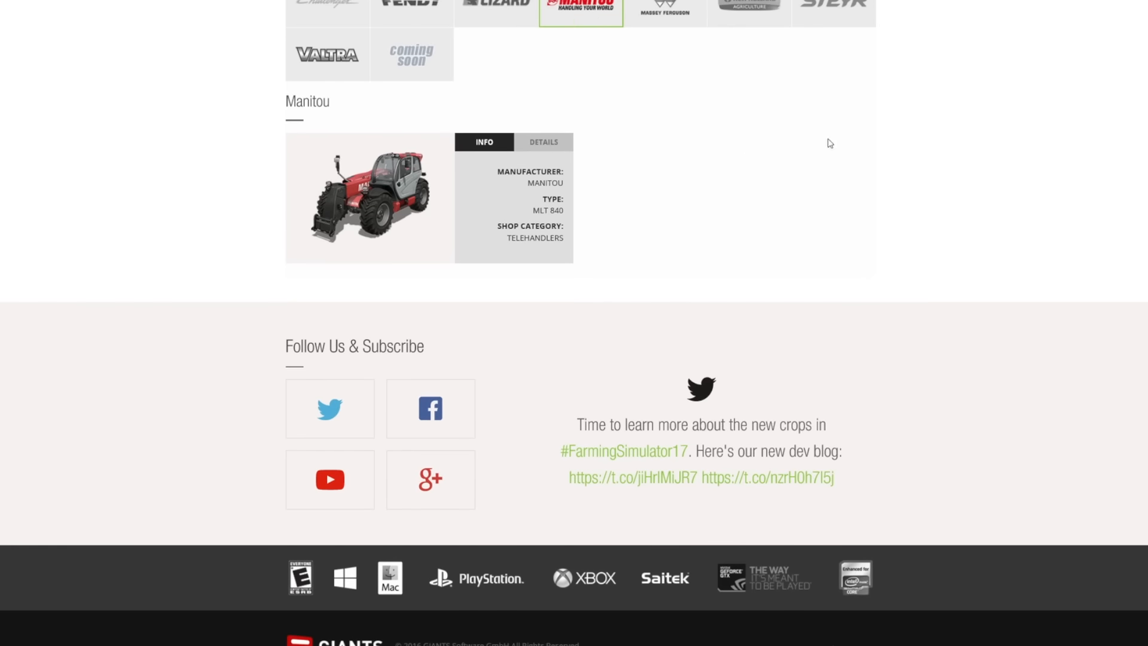
mouse_move(688, 27)
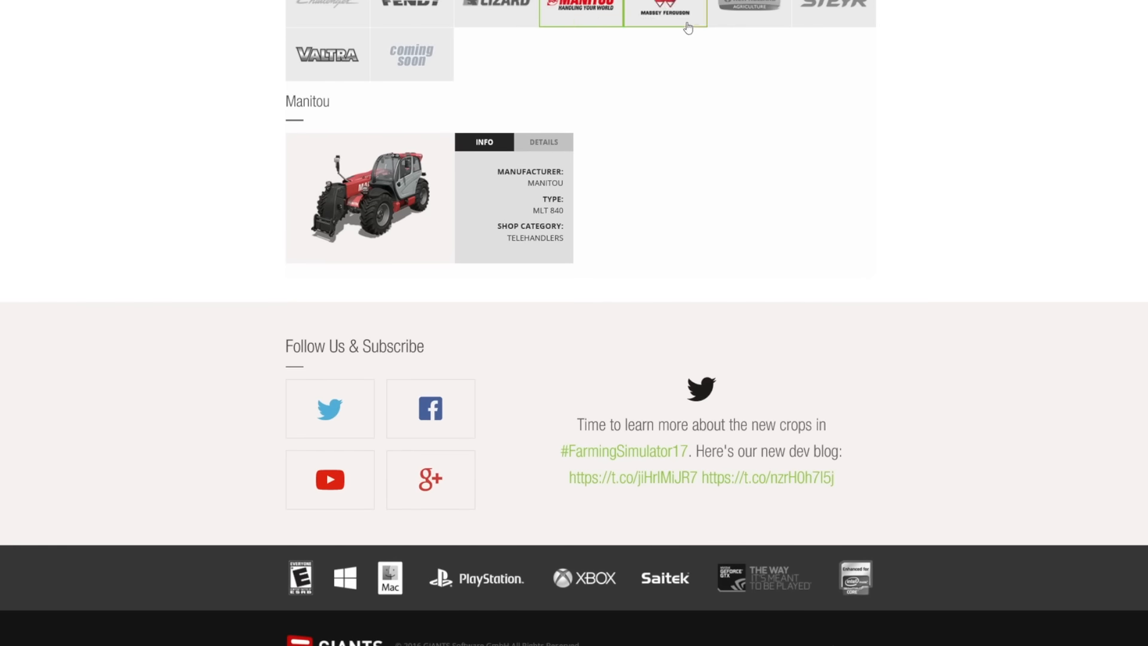
mouse_move(444, 184)
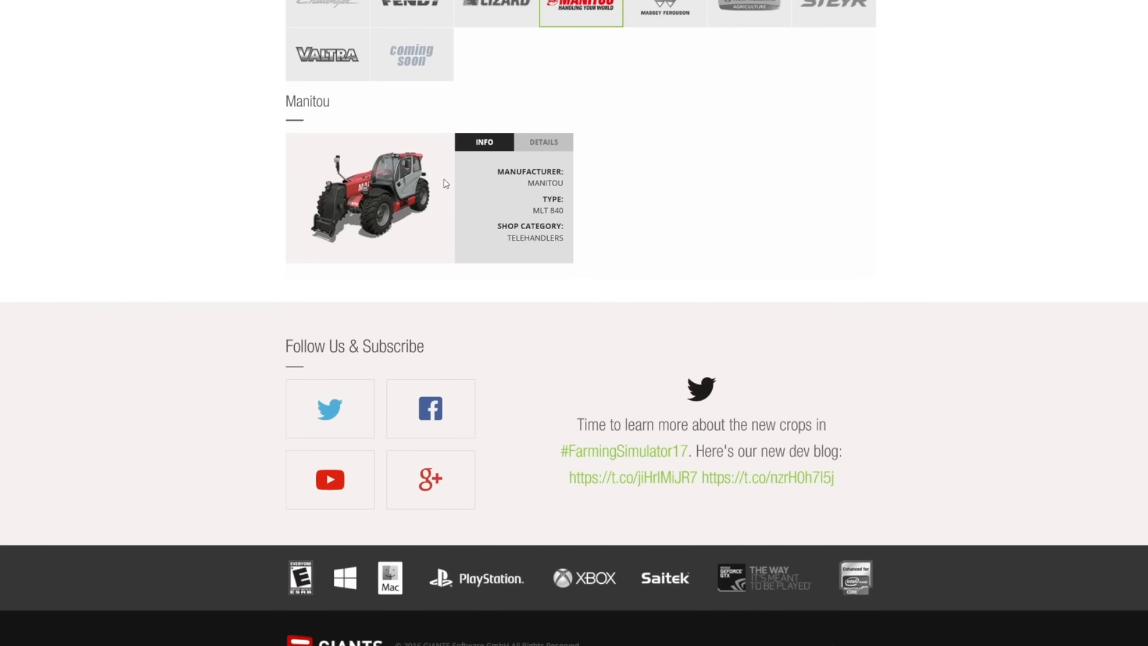
mouse_move(581, 204)
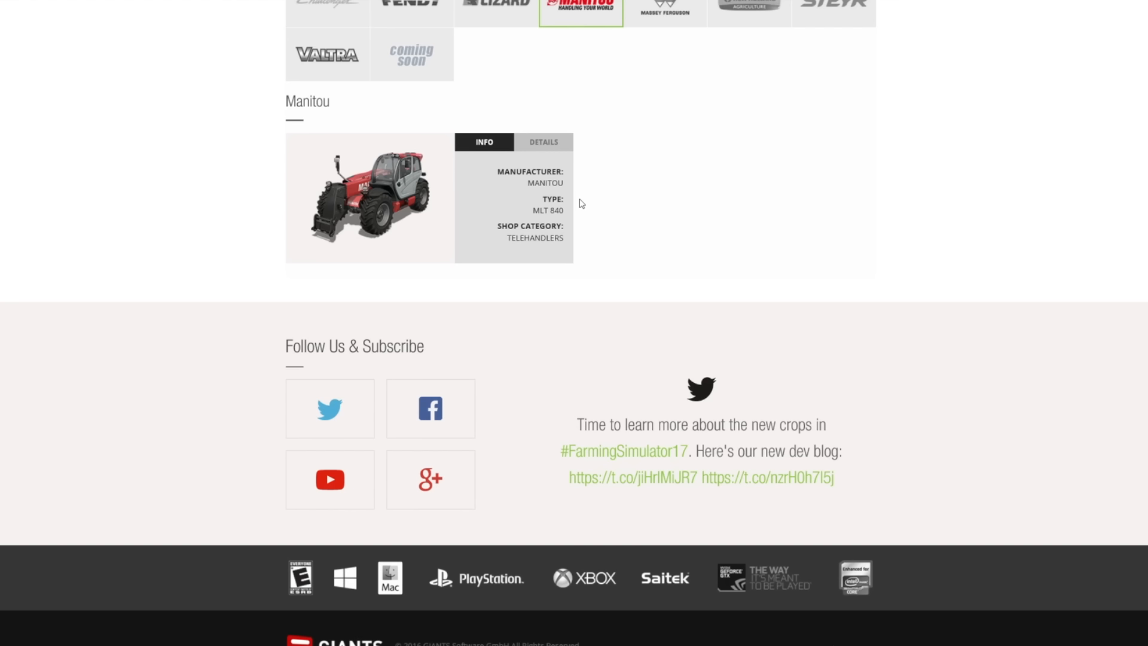
mouse_move(383, 198)
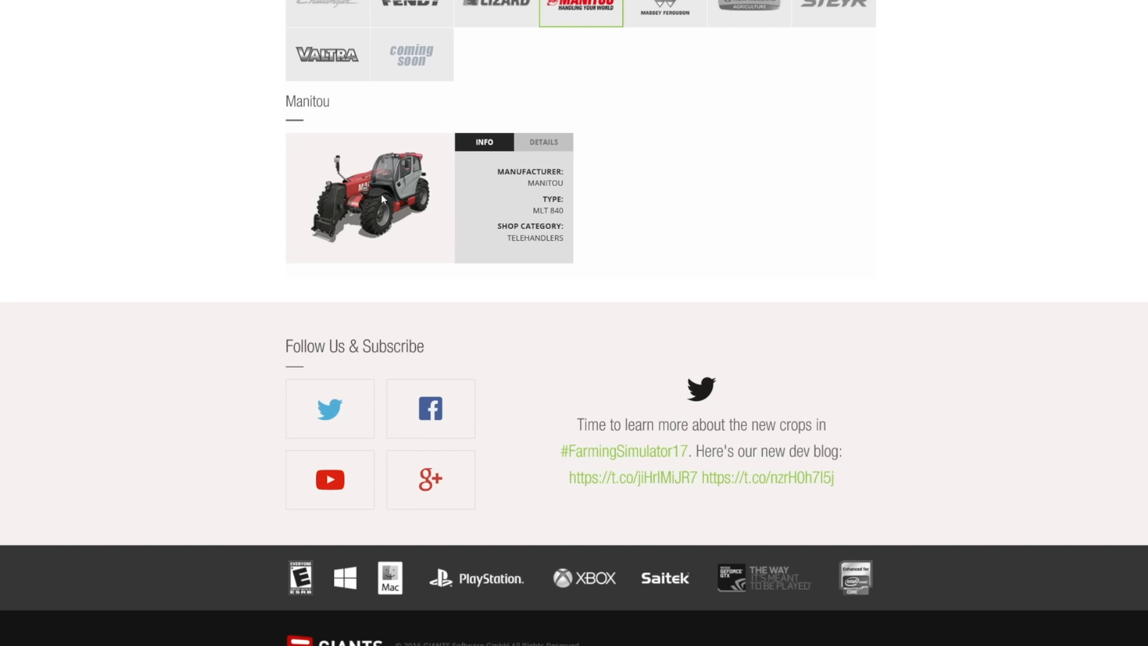
mouse_move(271, 238)
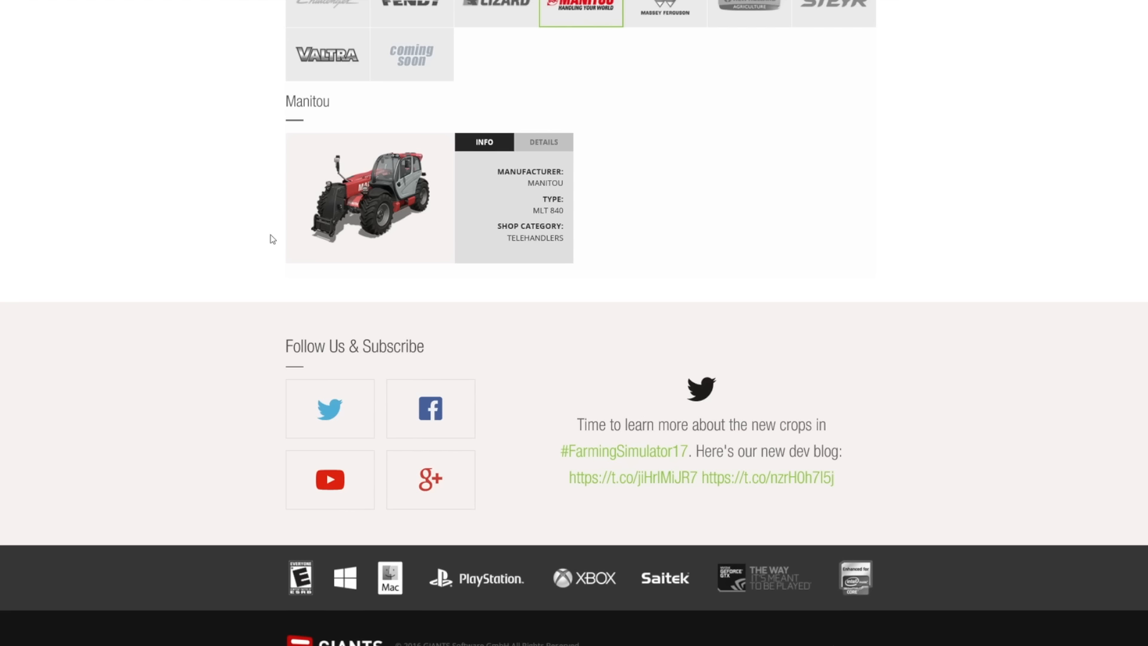
left_click(749, 5)
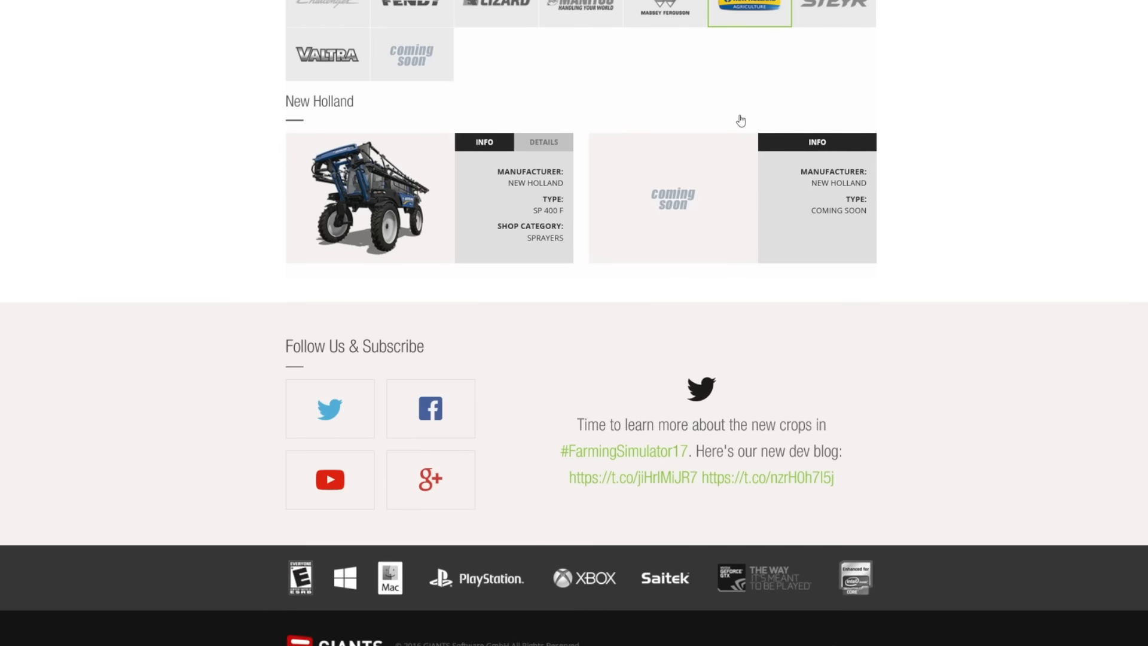
mouse_move(314, 158)
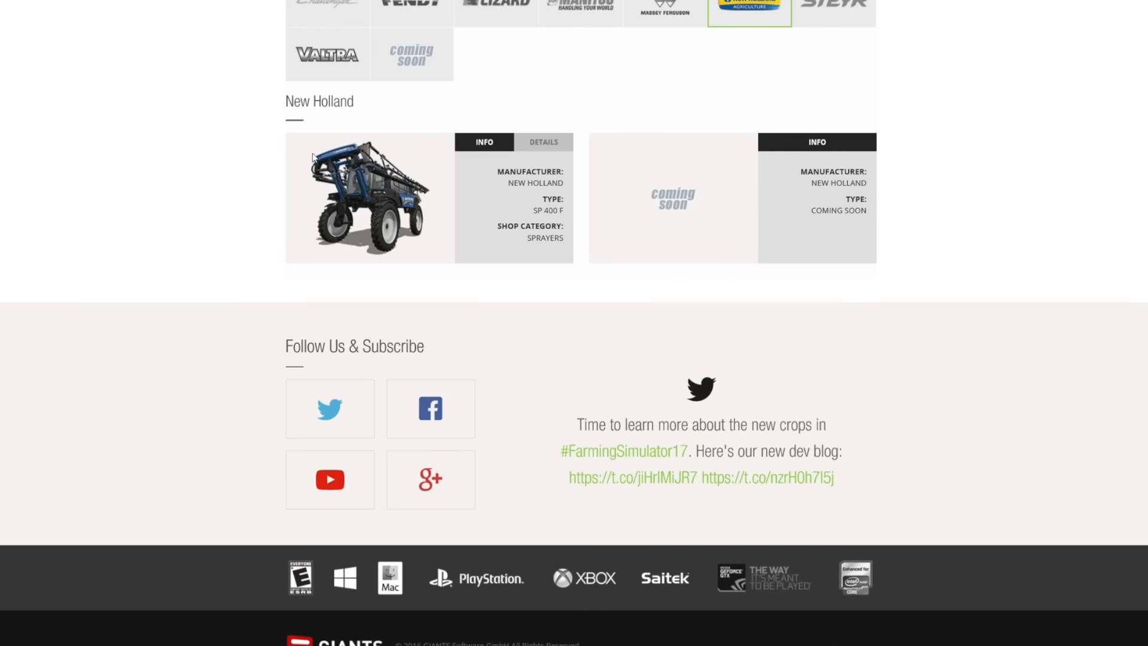
left_click(834, 6)
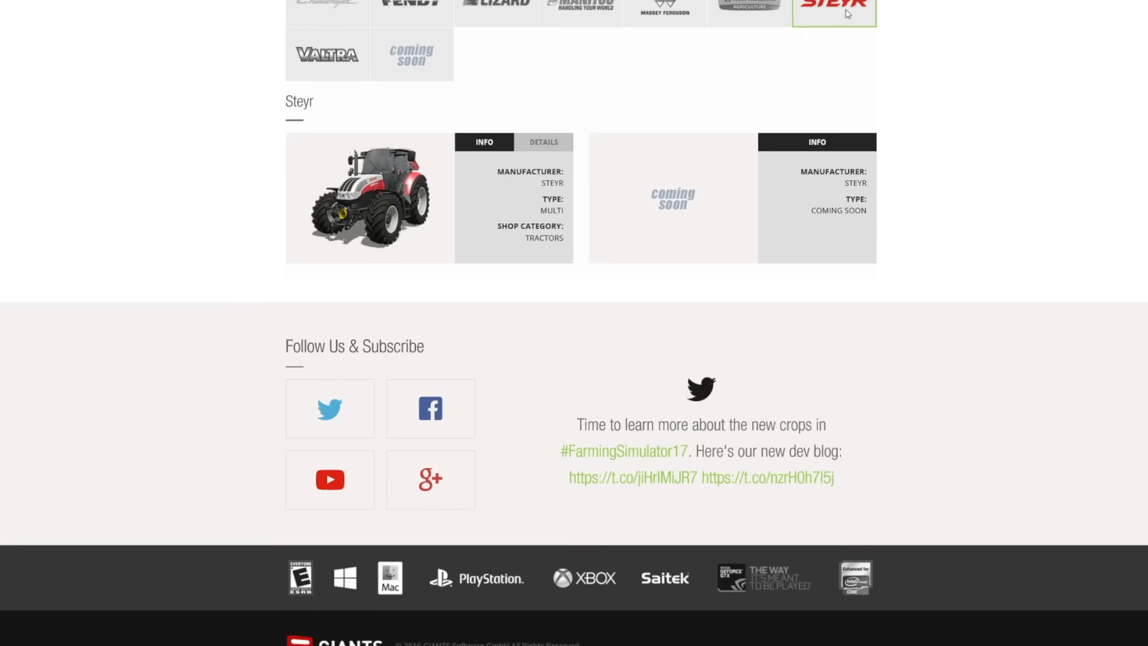
mouse_move(418, 241)
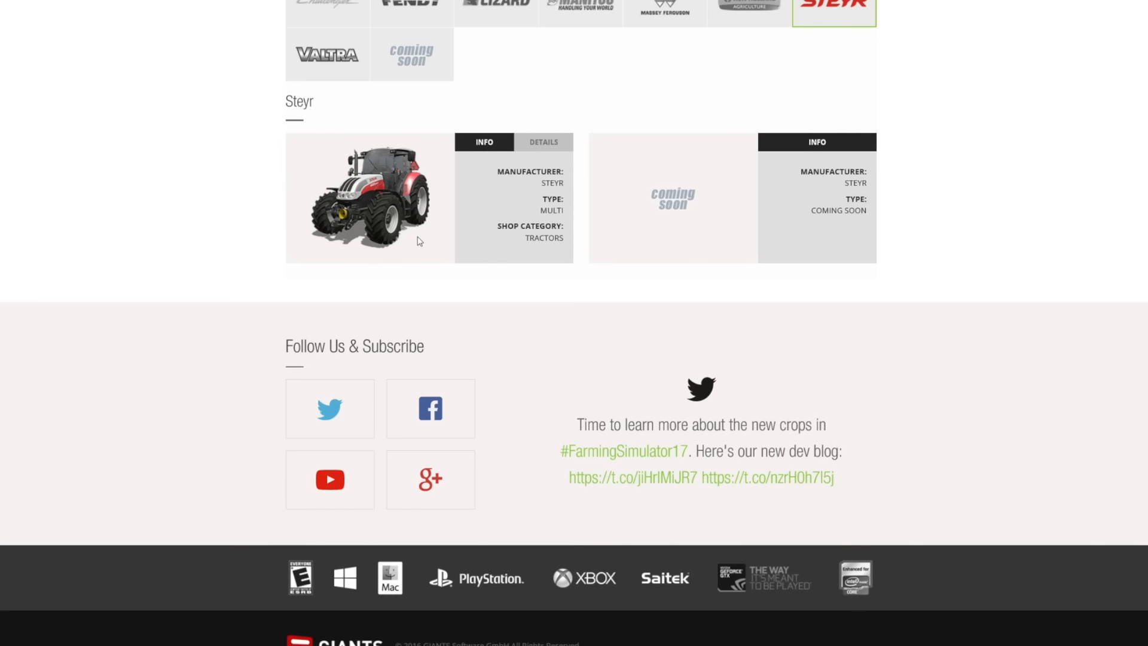
mouse_move(318, 93)
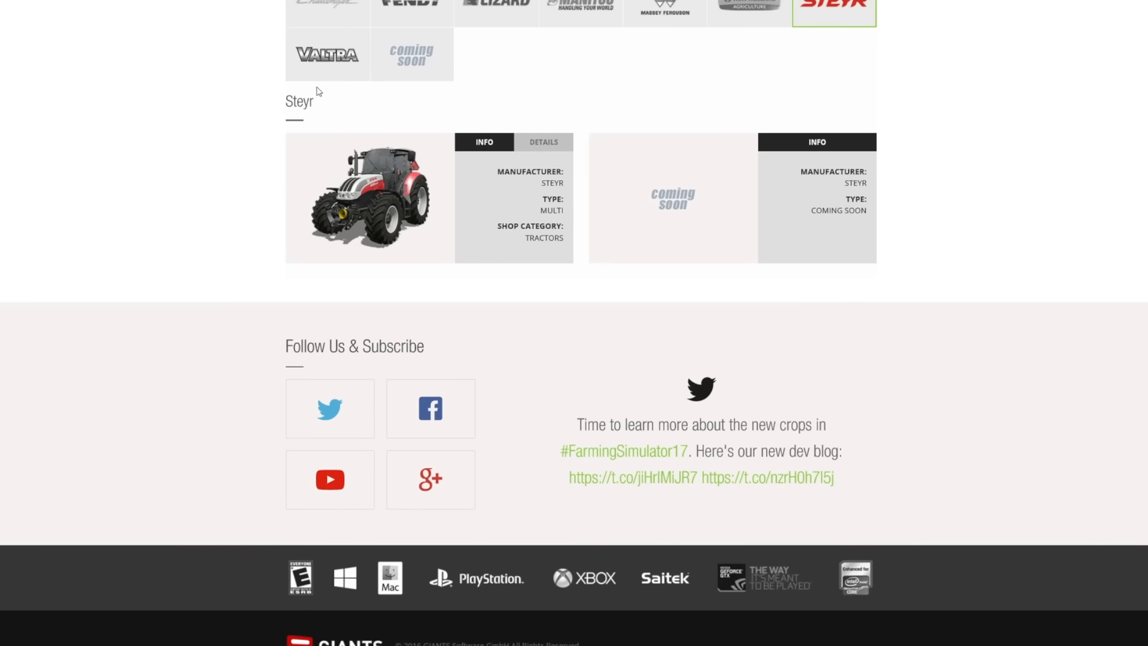
left_click(327, 54)
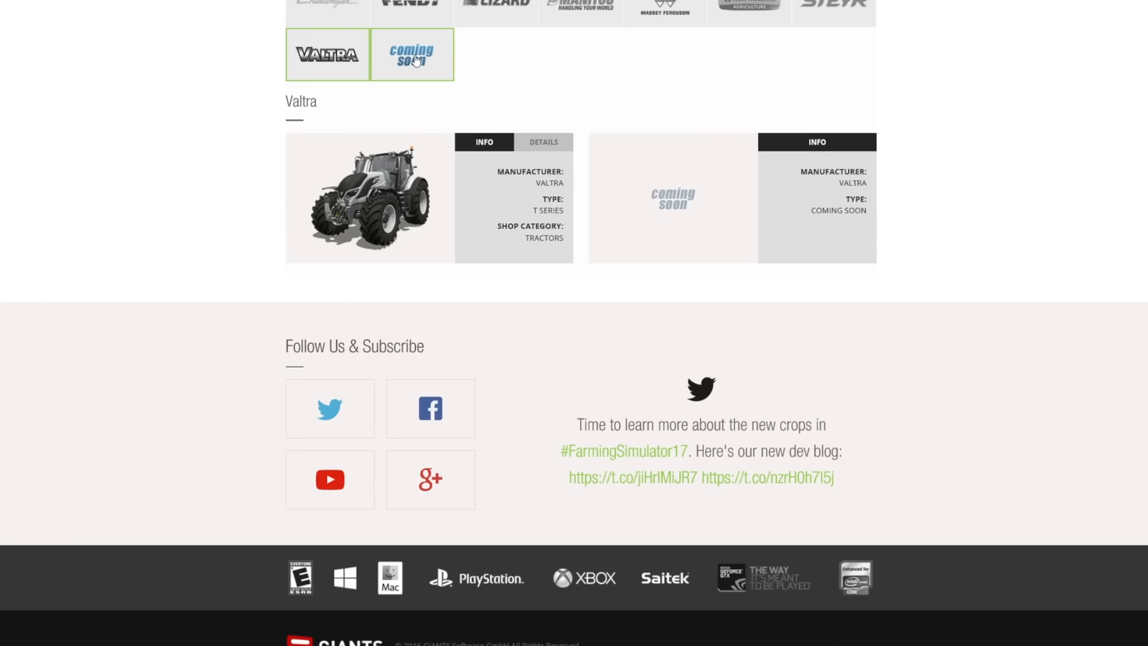
left_click(411, 54)
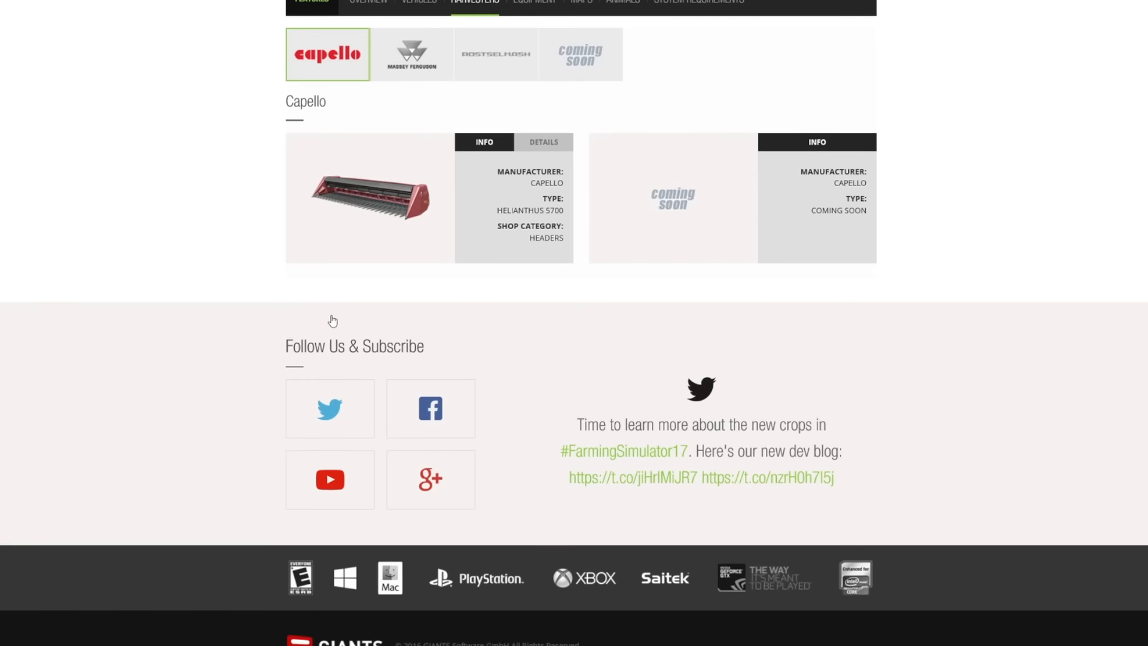
mouse_move(424, 221)
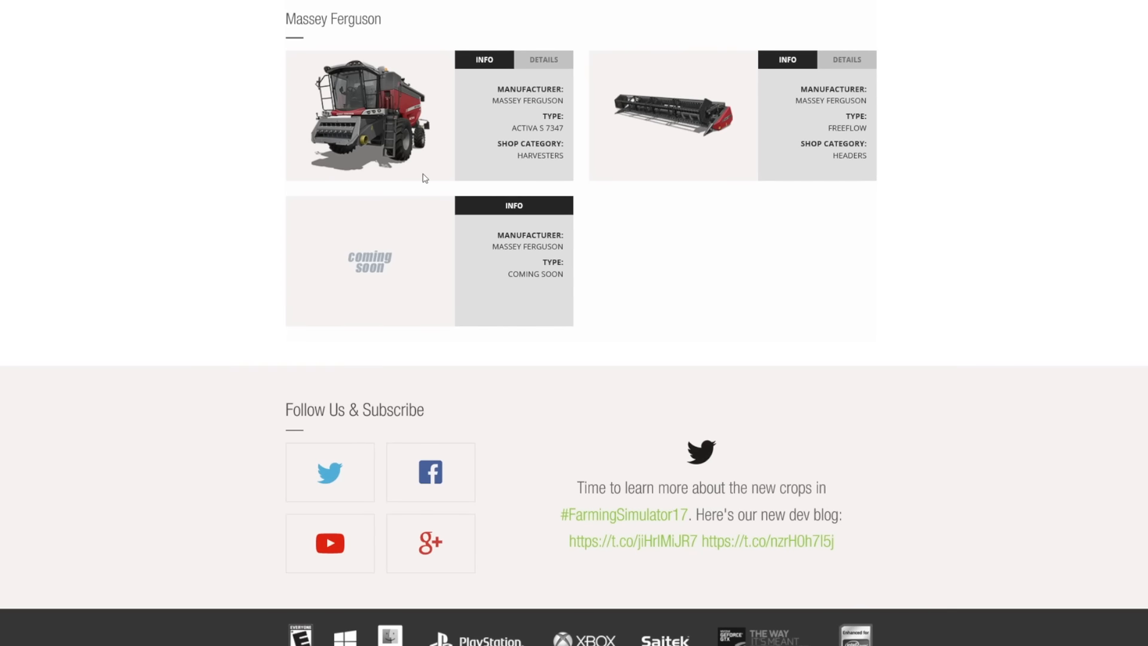
mouse_move(570, 135)
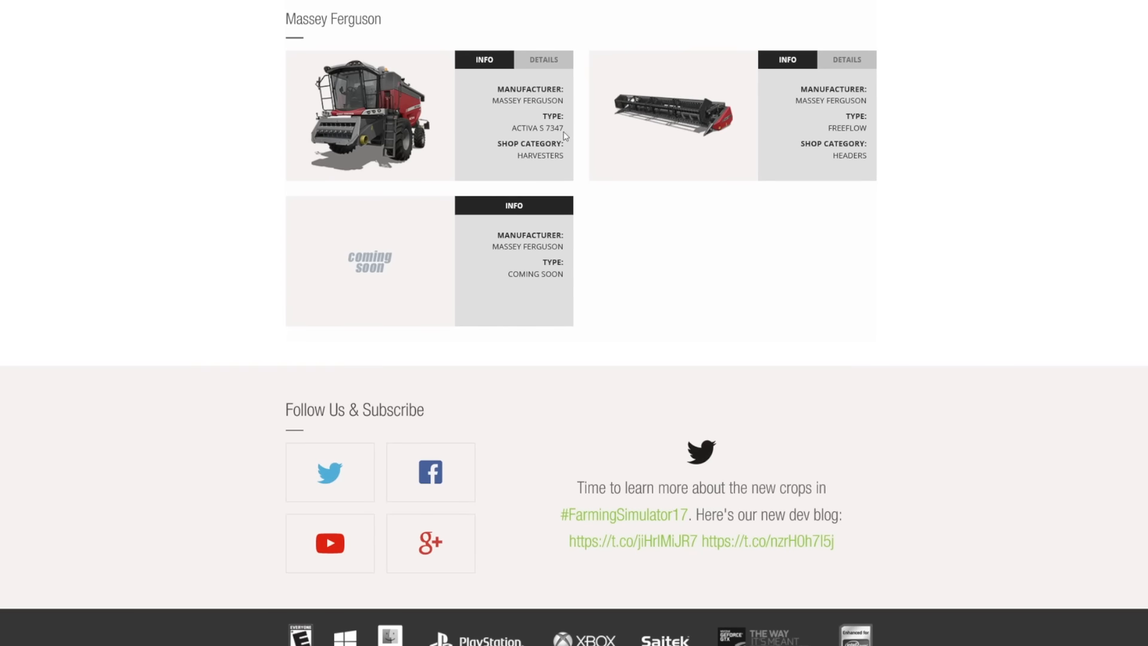
mouse_move(592, 82)
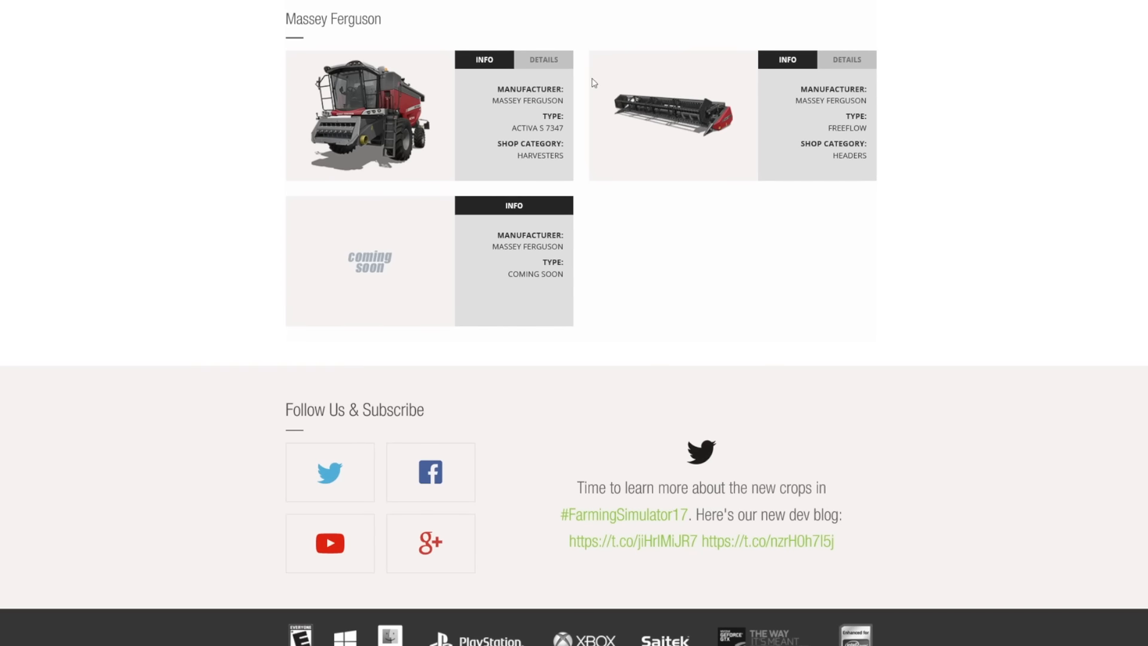
mouse_move(675, 167)
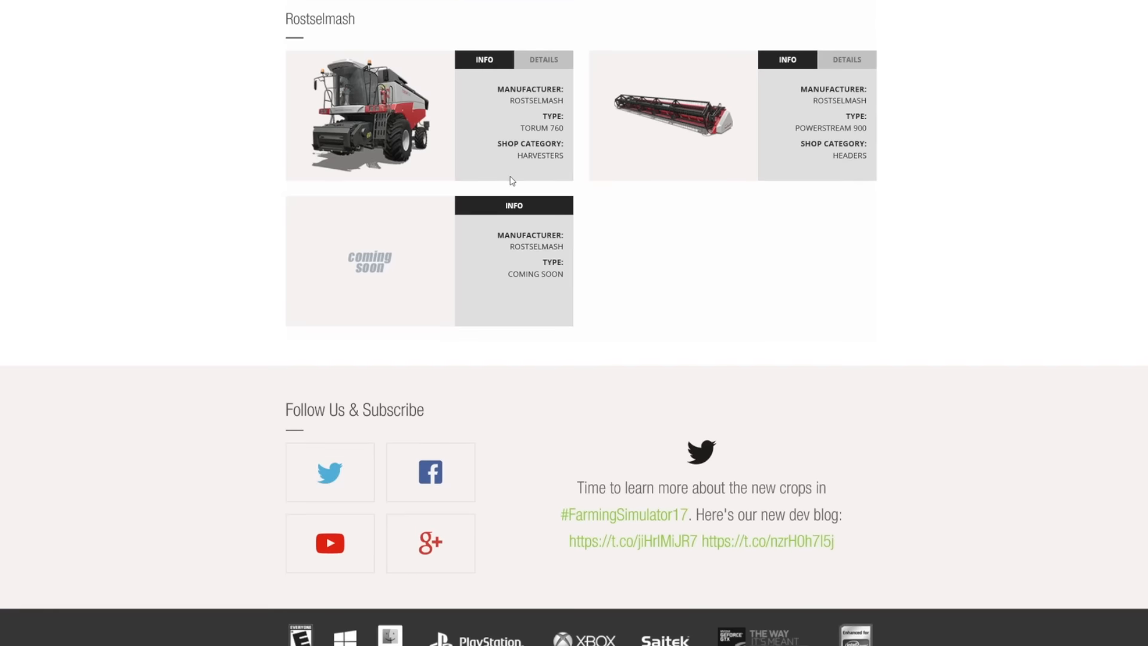
mouse_move(430, 155)
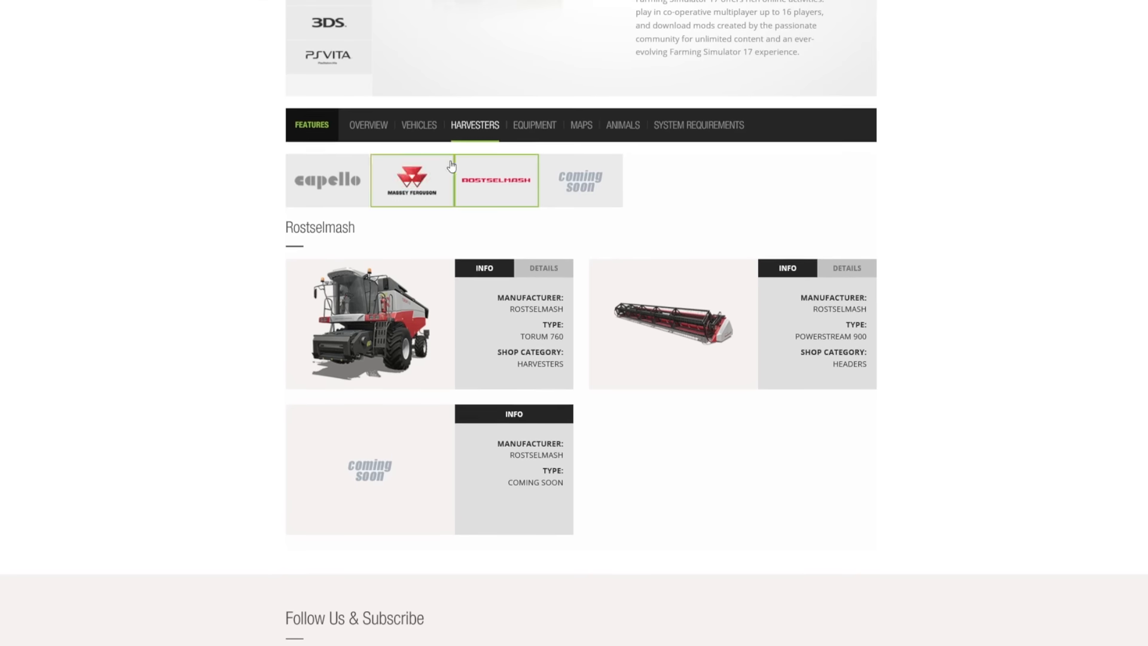
Show the Coming Soon entry at the end of the Harvesters list.
left_click(580, 180)
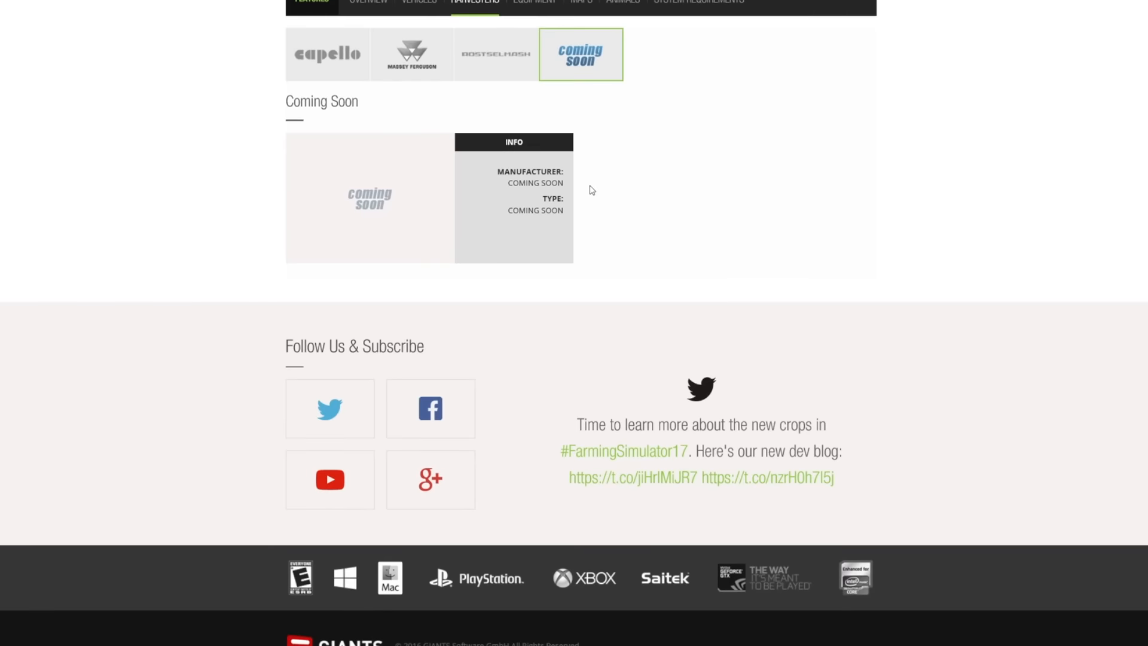
mouse_move(681, 131)
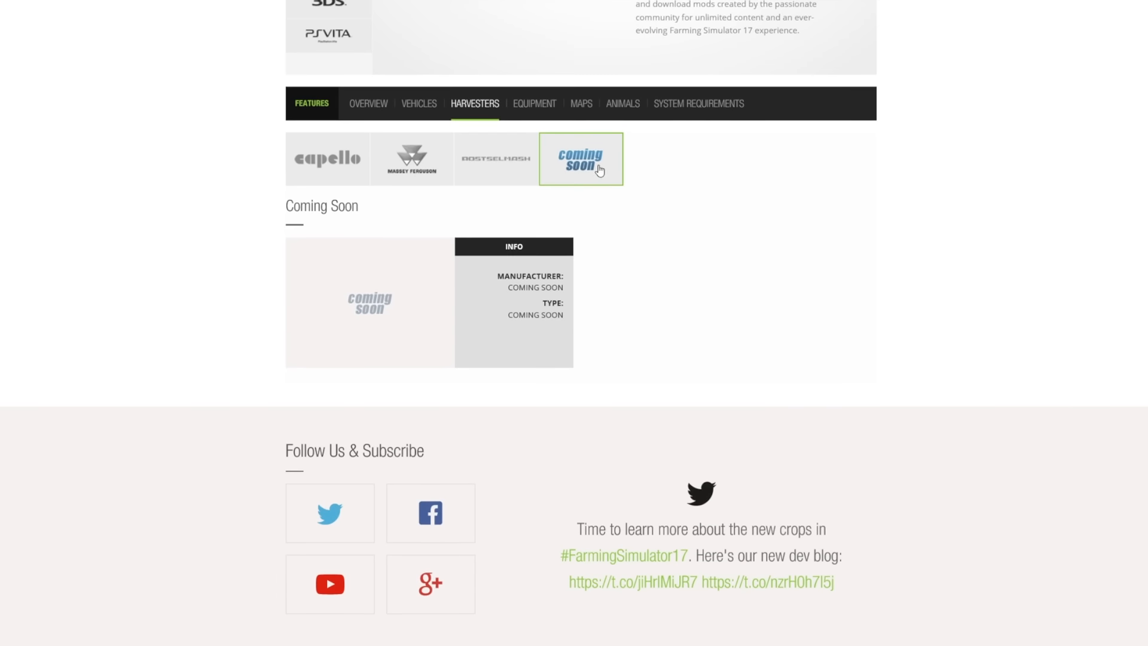
mouse_move(541, 110)
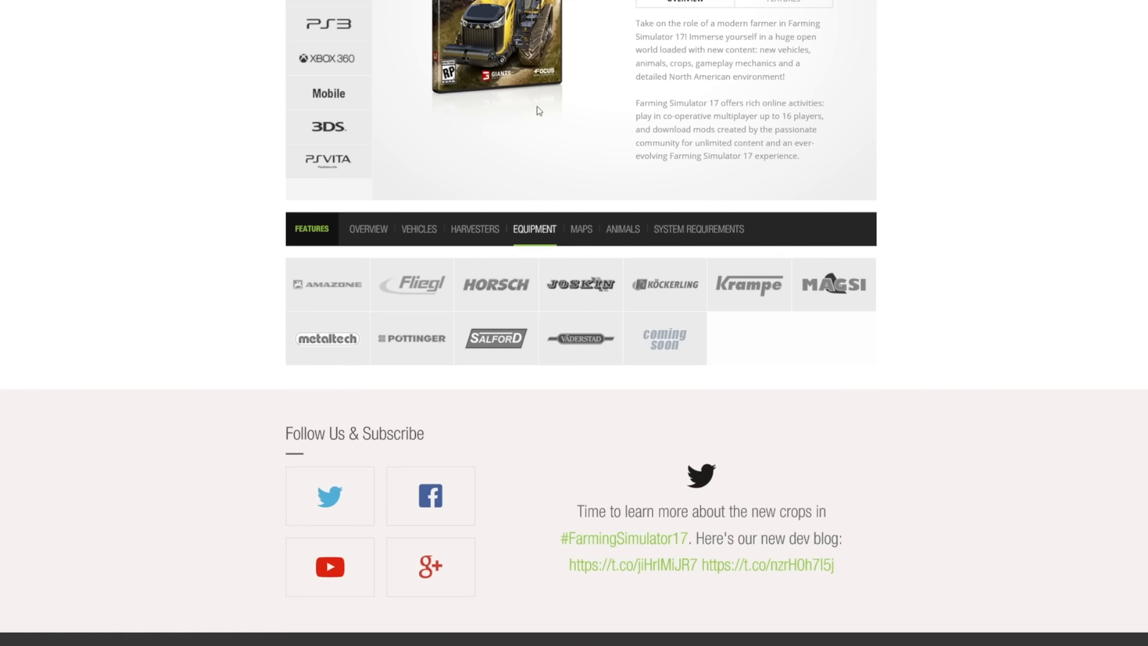
View Amazone's Condor 15001, FT 1001 and UF 1201, then Fliegl's DPW 180 bale trailer.
left_click(327, 284)
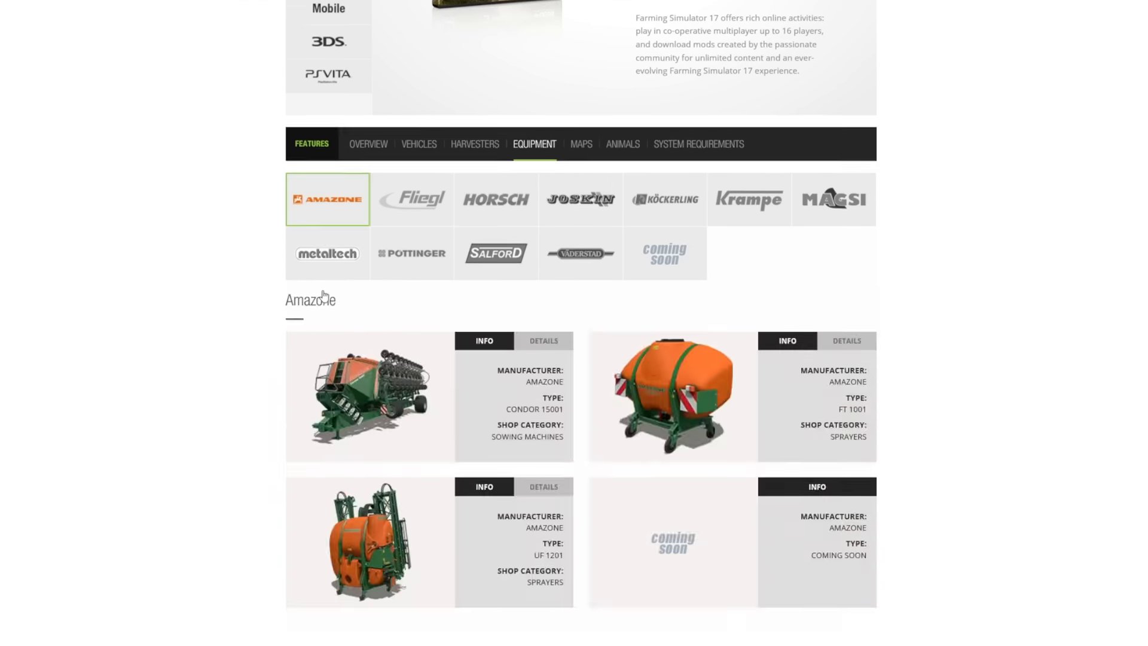
scroll("down", 3)
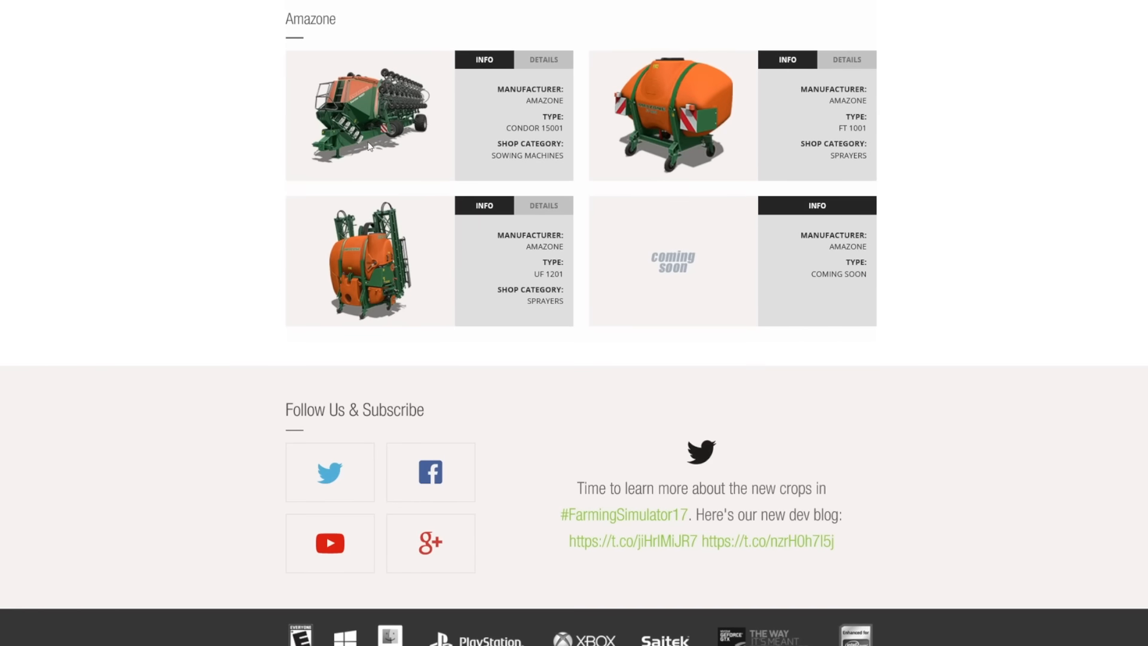
mouse_move(499, 187)
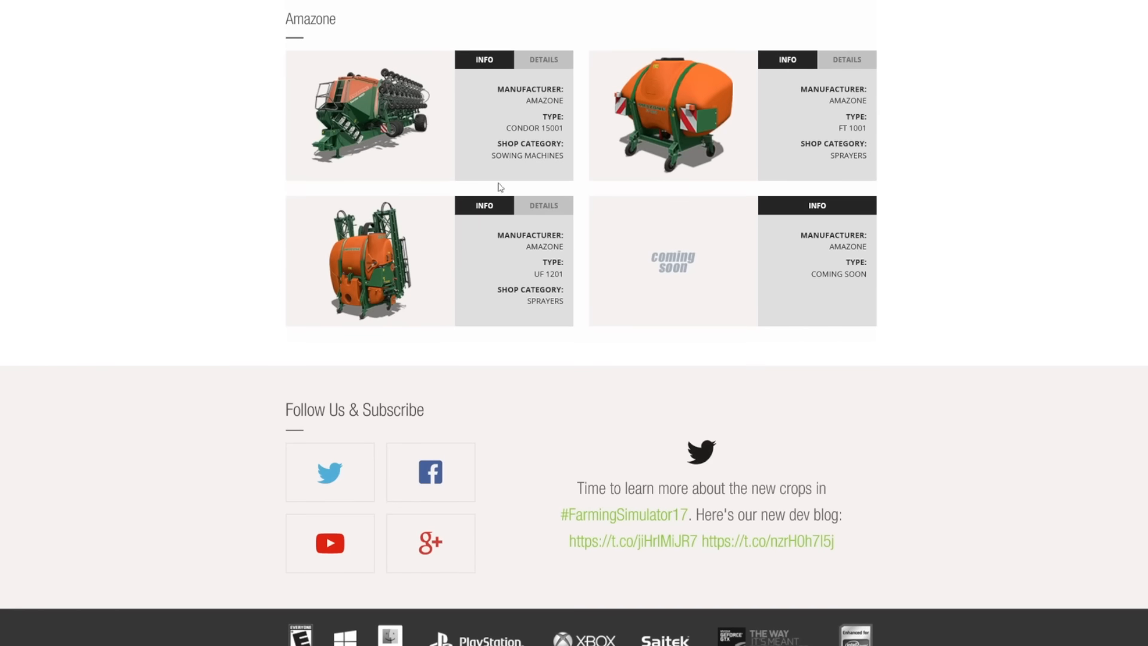
mouse_move(655, 136)
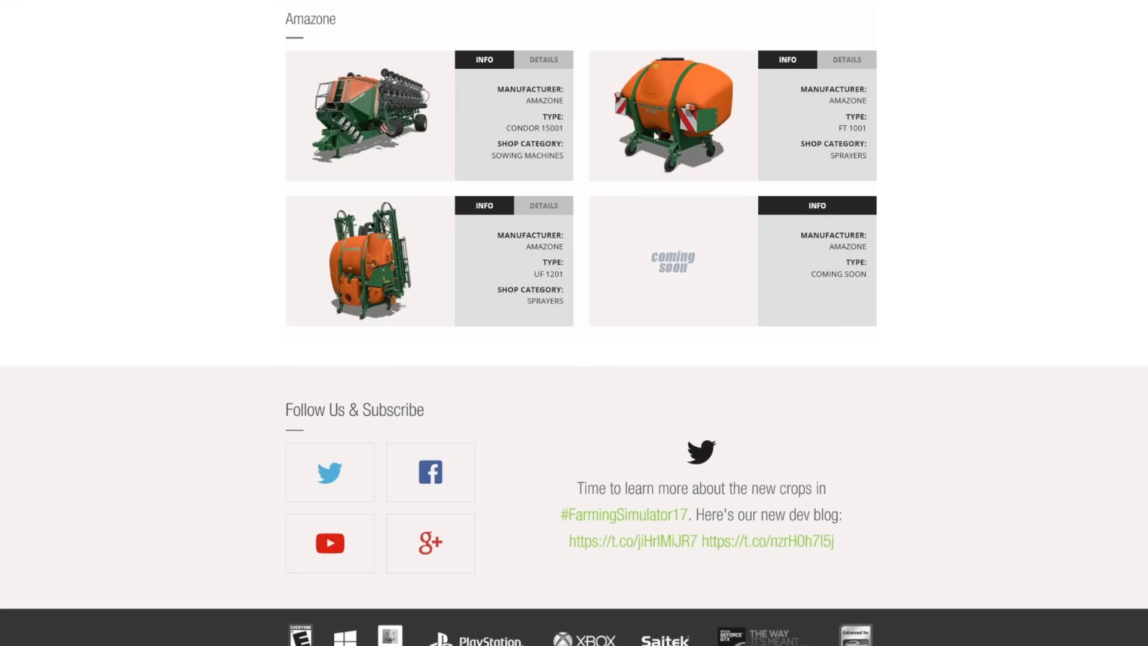
mouse_move(241, 242)
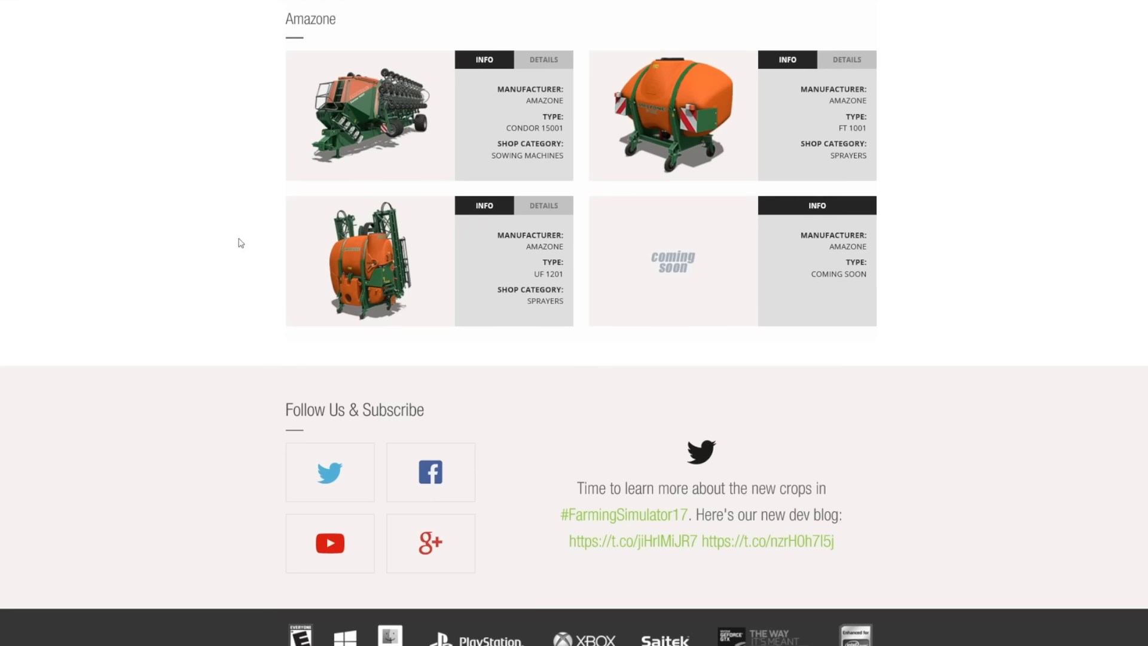
left_click(411, 9)
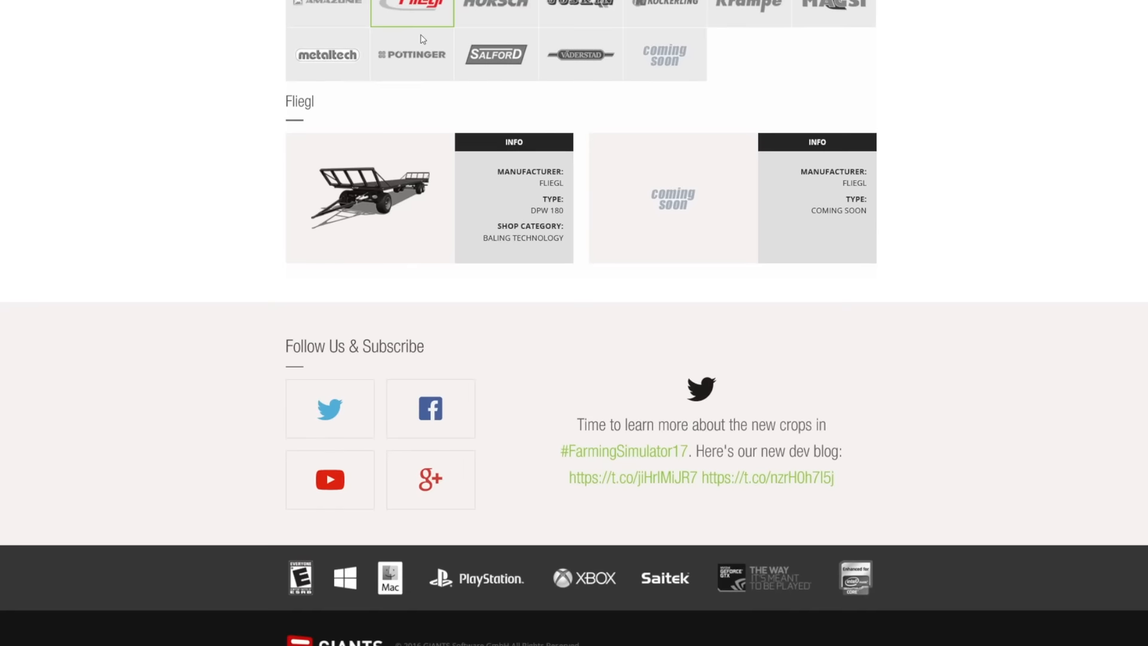
mouse_move(342, 224)
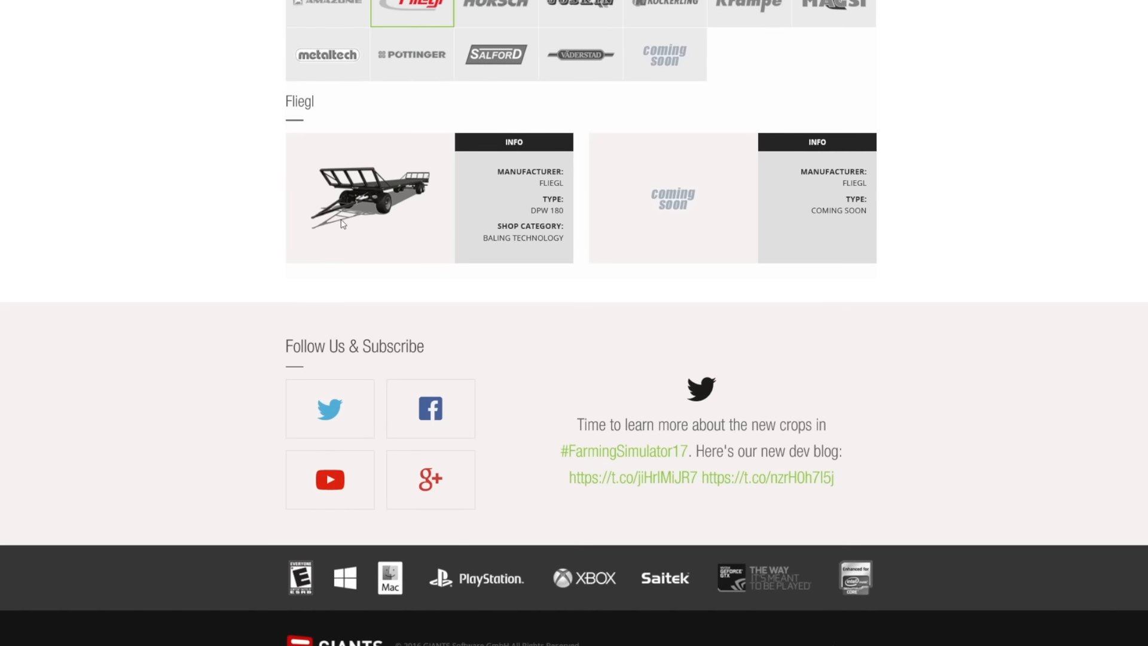
View Horsch's Pronto 9 DC, Joskin's Betimax RDS 7500 and Köckerling's Allrounder equipment cards.
left_click(496, 27)
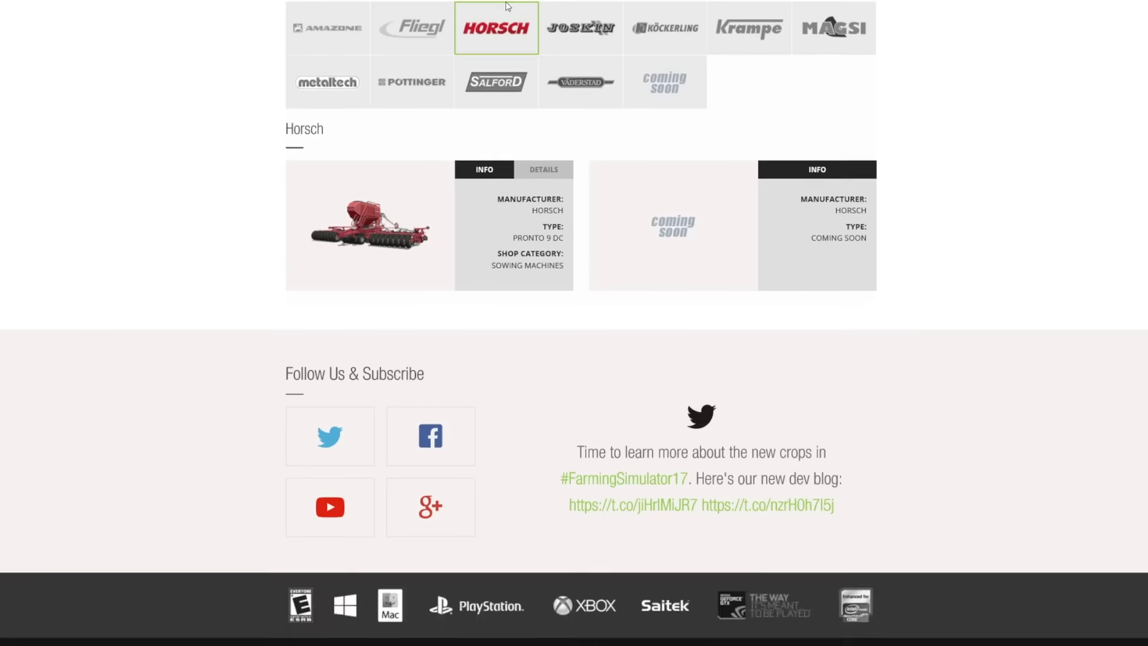
scroll("down", 3)
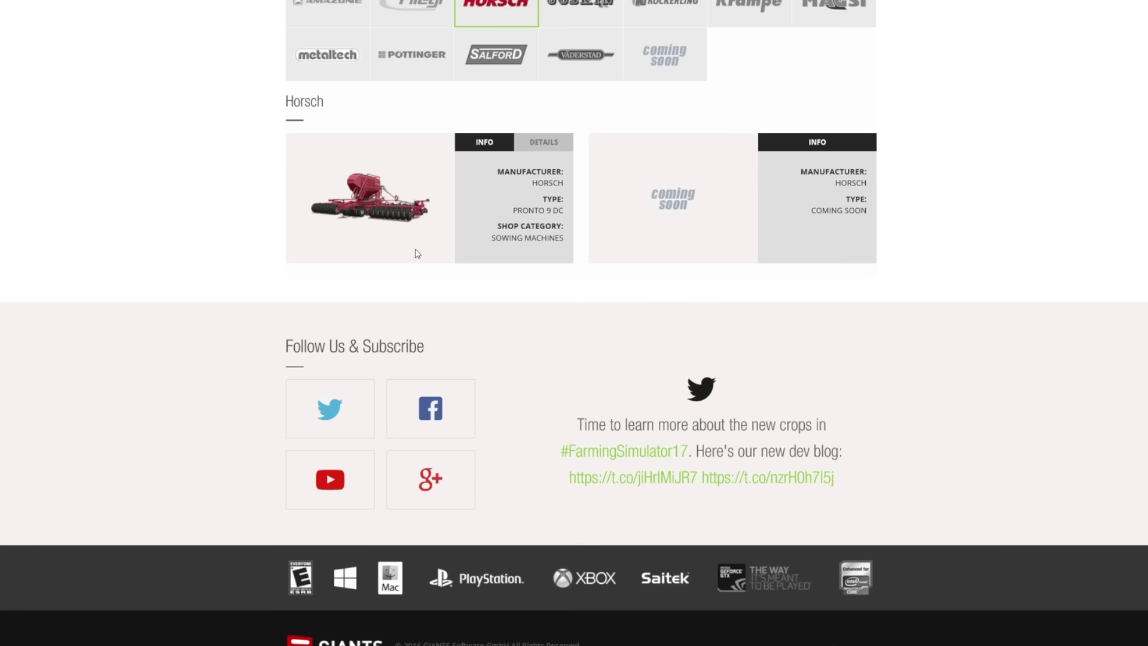
left_click(581, 152)
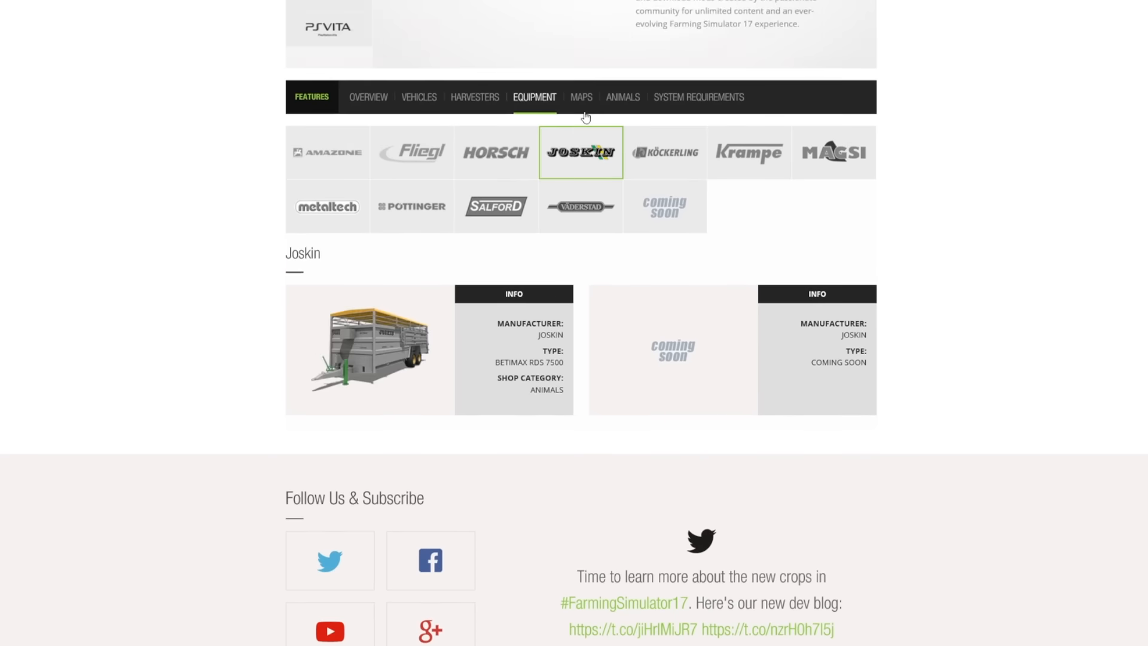
scroll("down", 3)
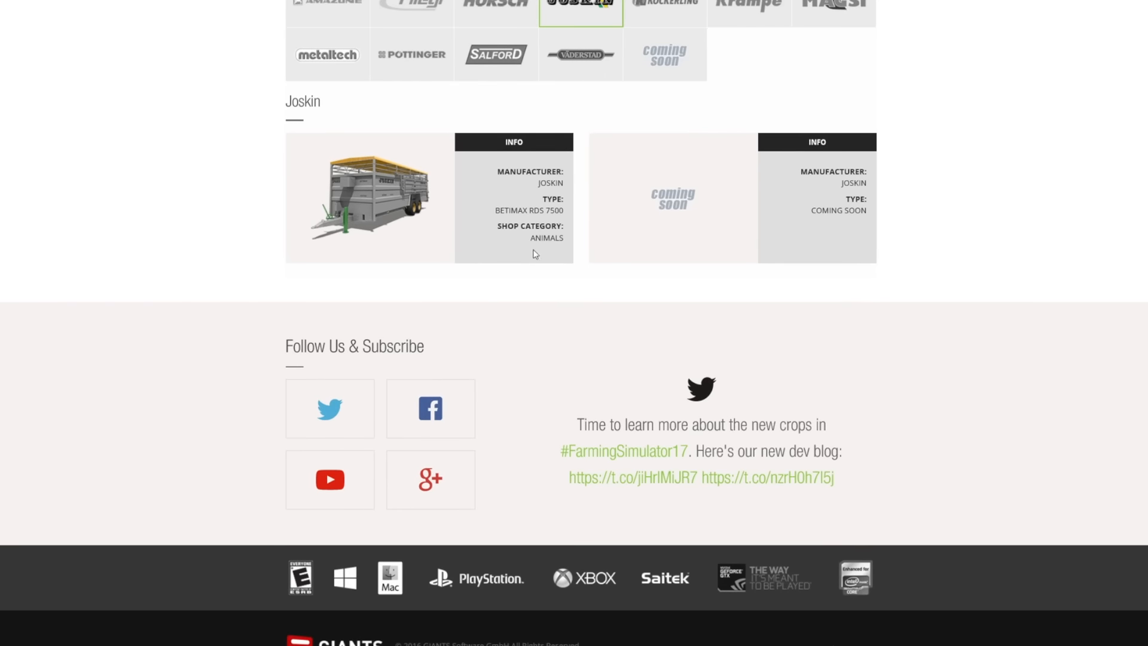
mouse_move(555, 248)
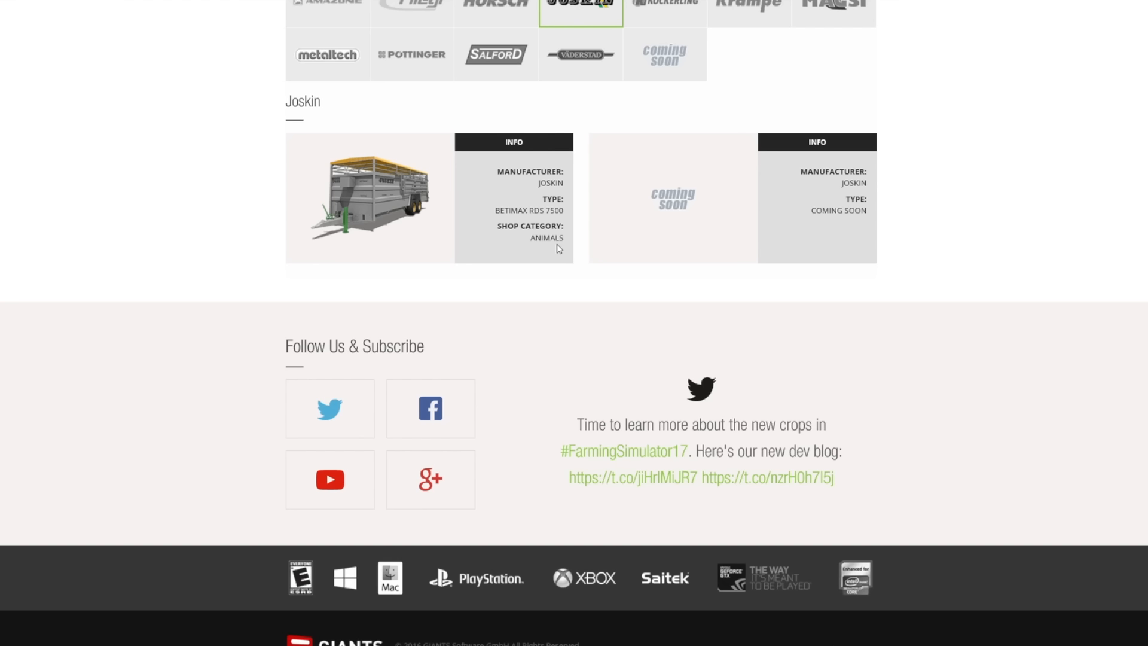
left_click(667, 4)
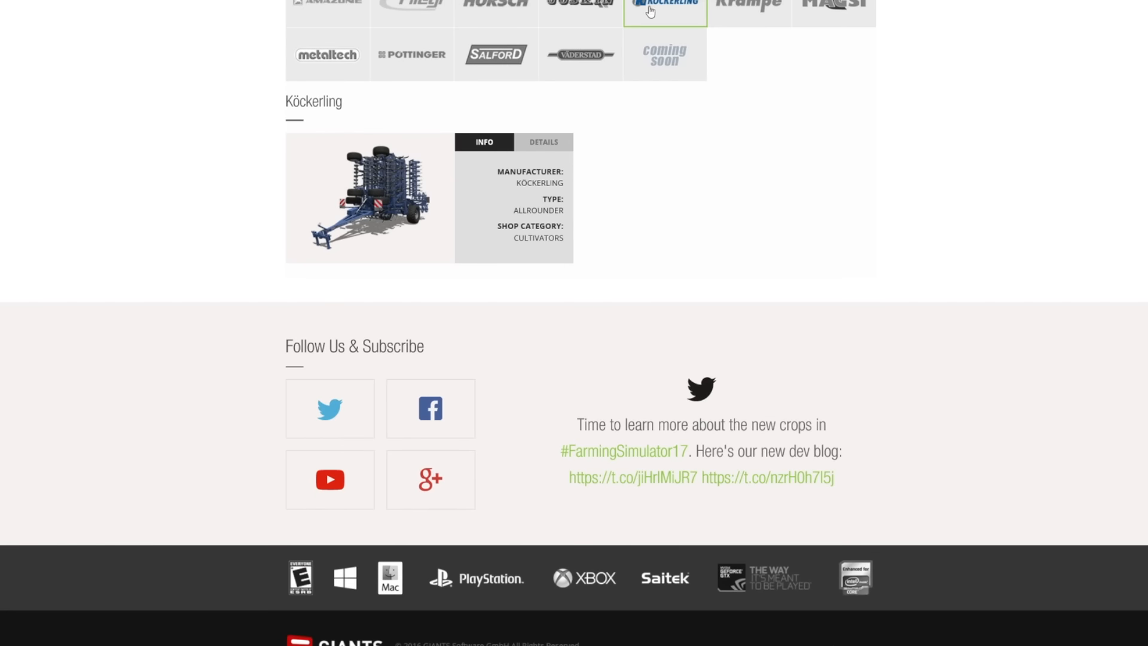
mouse_move(739, 10)
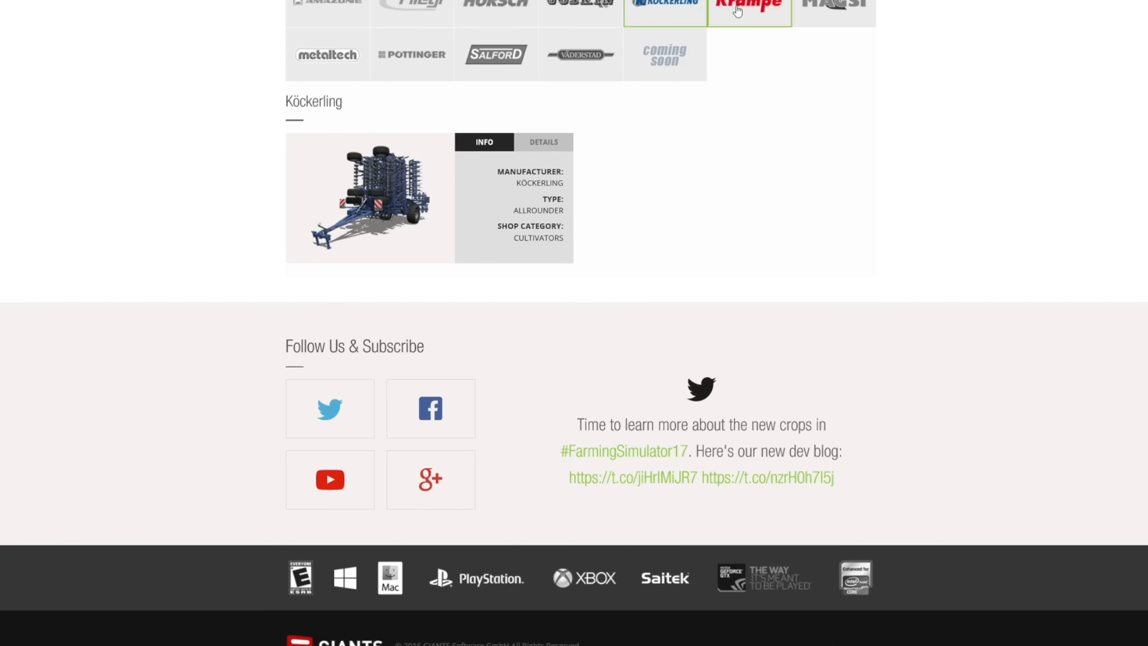
View Krampe, Magsi, Metaltech's PP 20 auger wagon and Pöttinger's Novacat mowers.
left_click(742, 9)
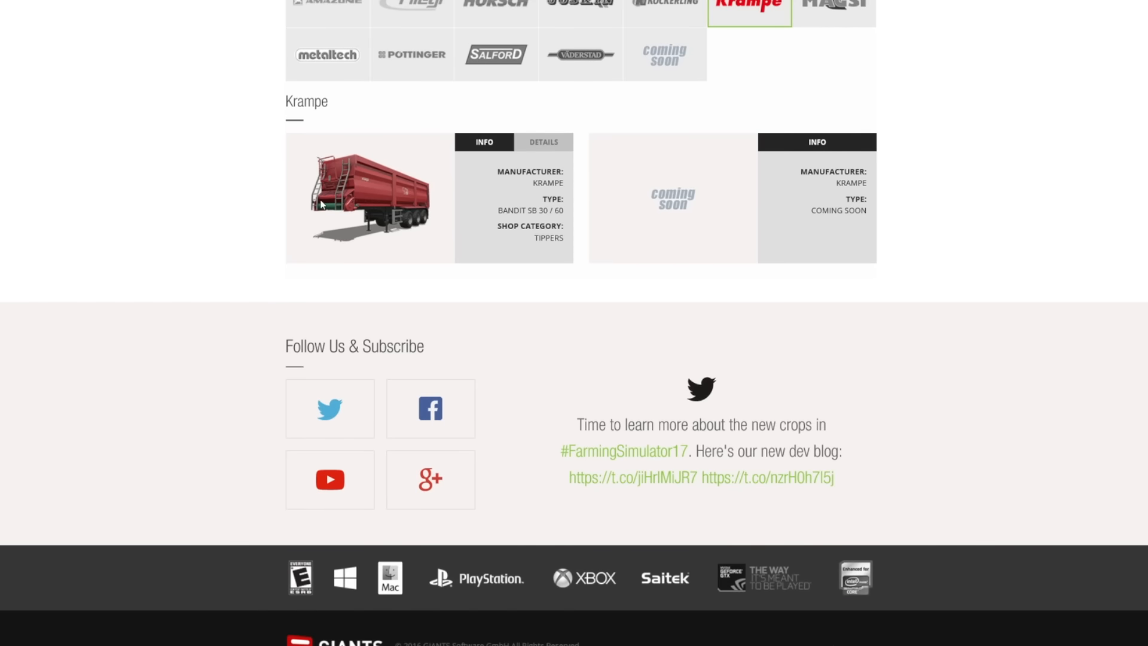
left_click(833, 5)
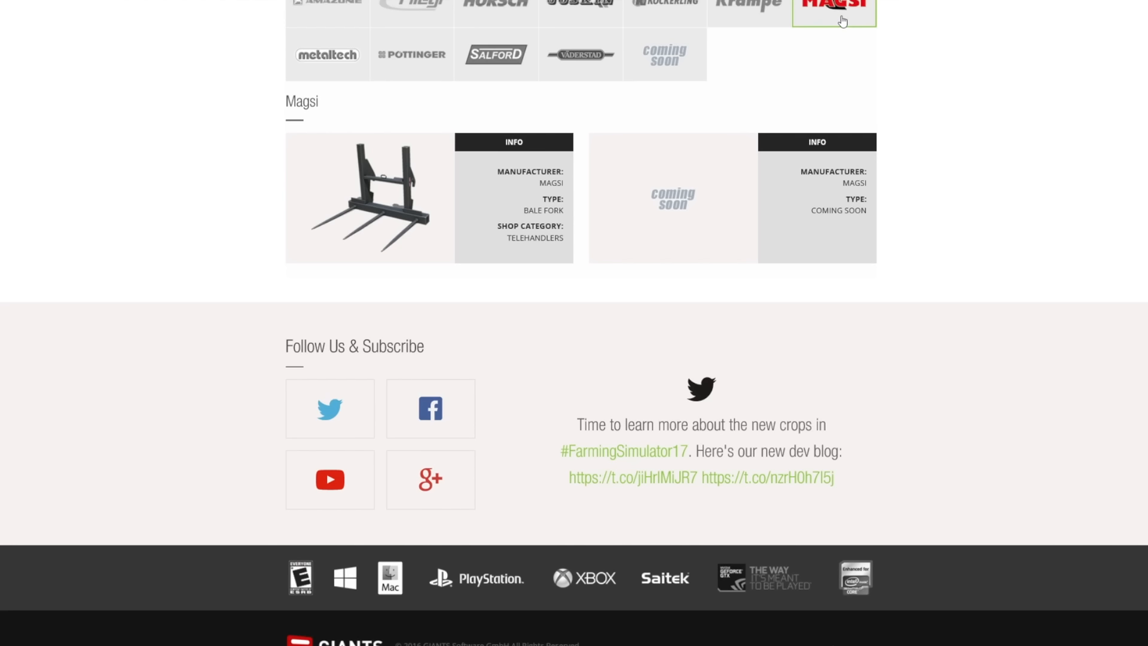
mouse_move(290, 248)
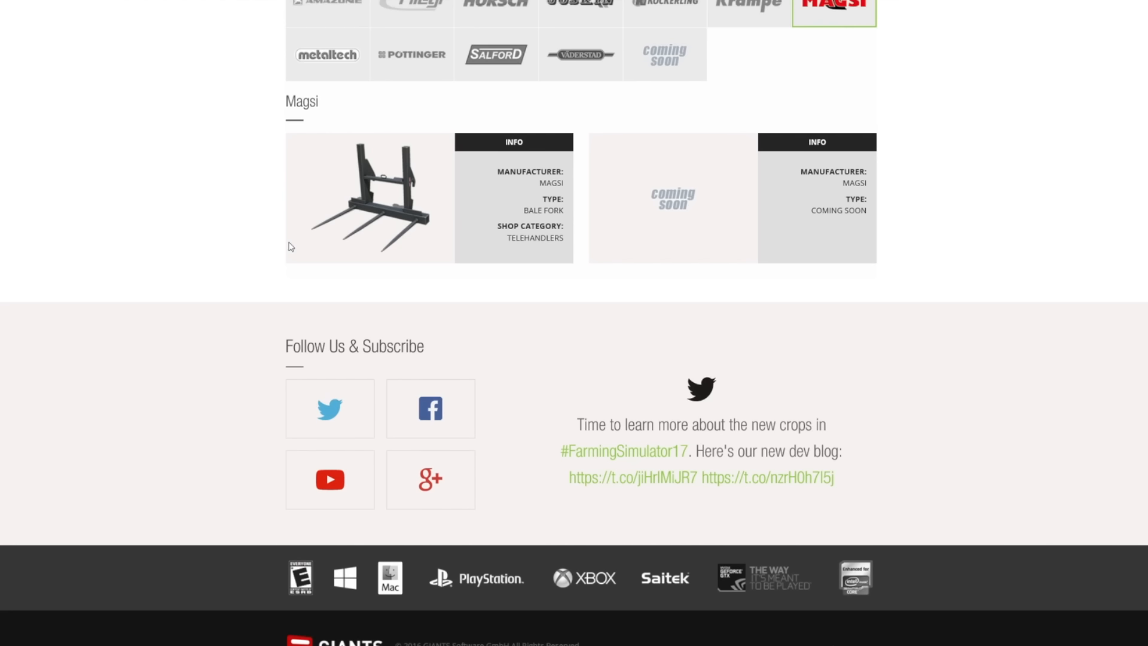
left_click(327, 54)
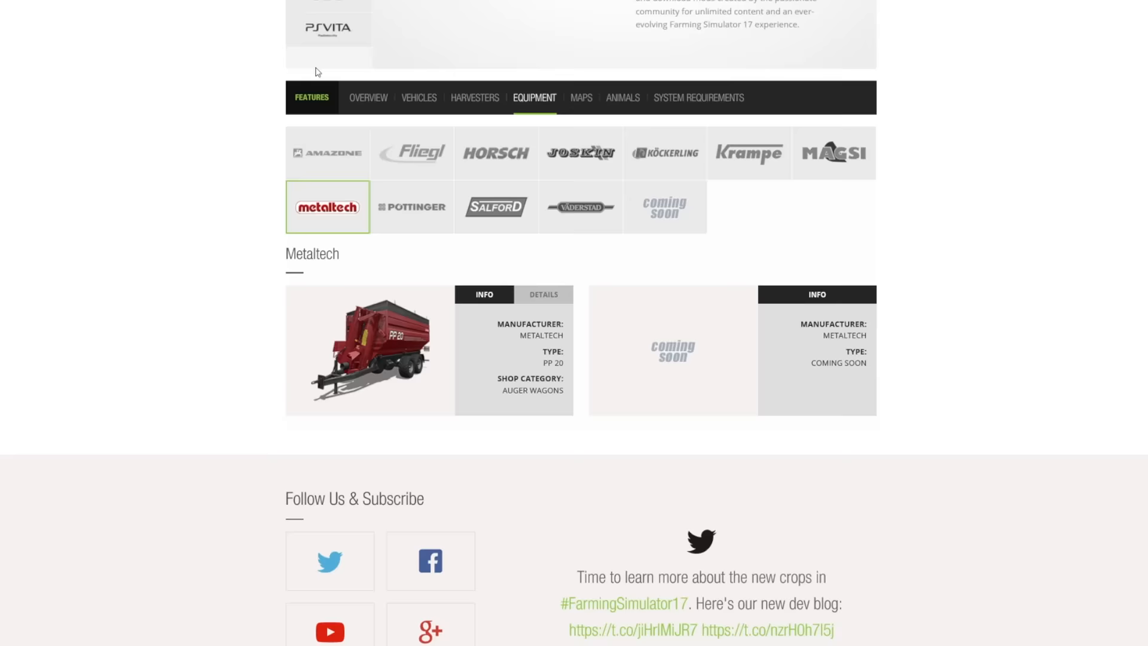
scroll("down", 3)
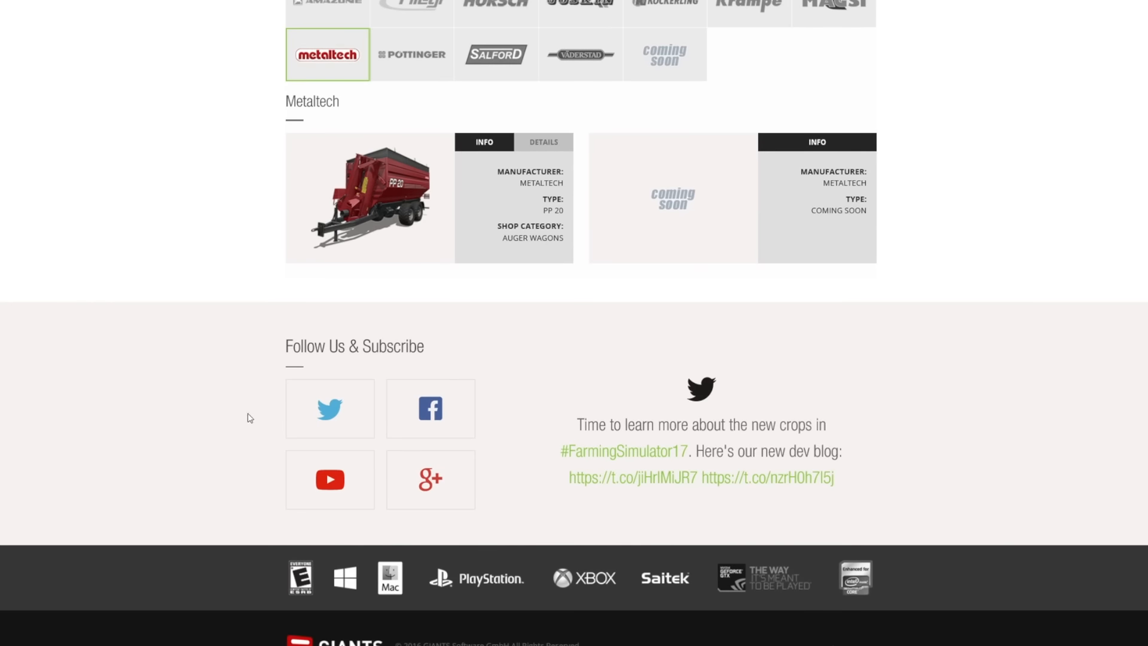
mouse_move(216, 485)
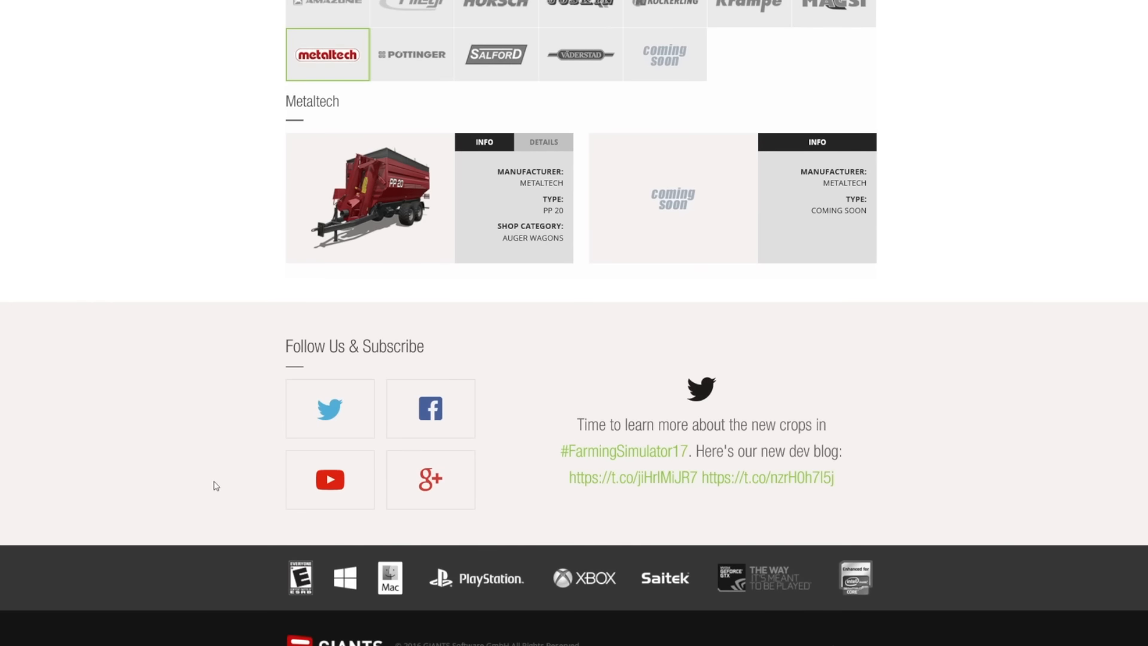
mouse_move(314, 251)
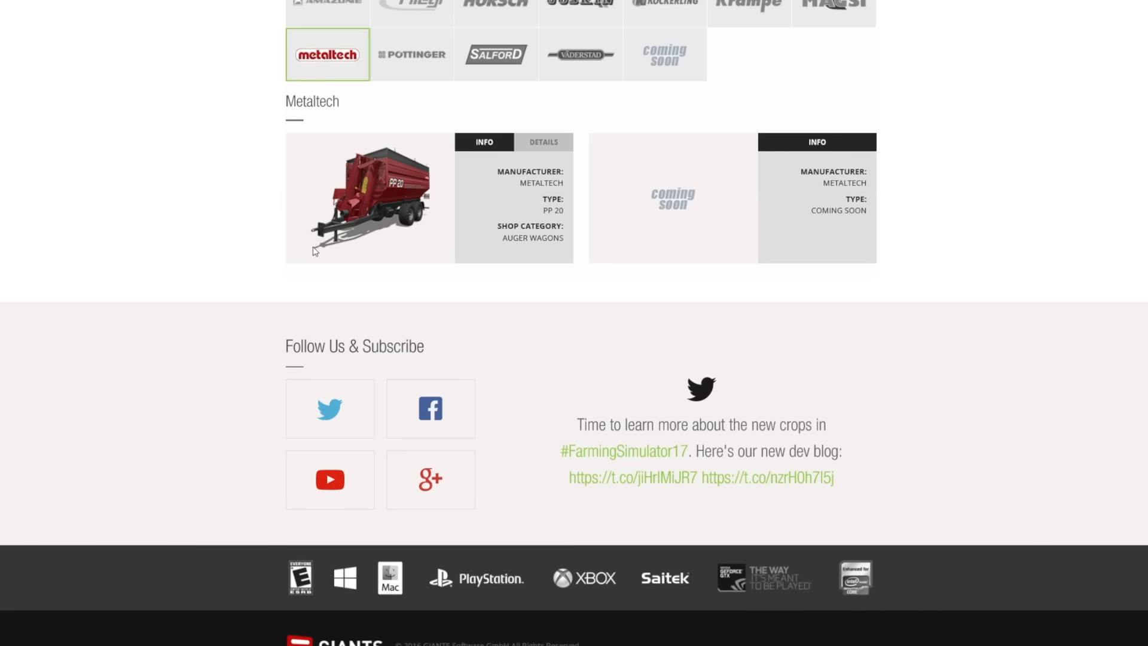
mouse_move(300, 68)
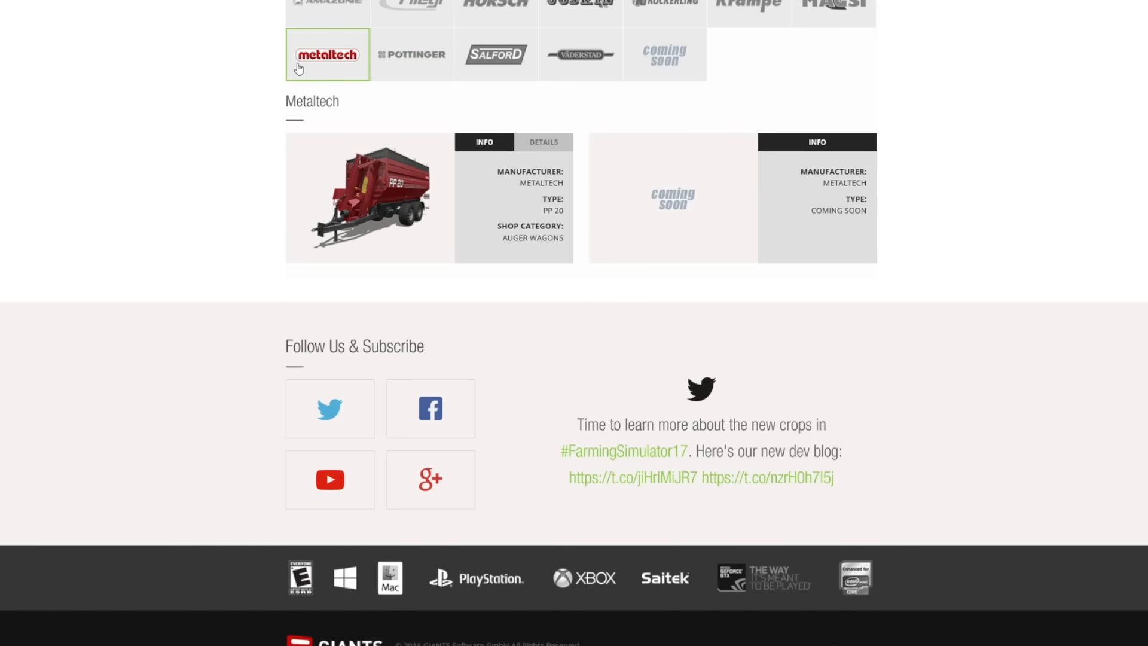
left_click(412, 54)
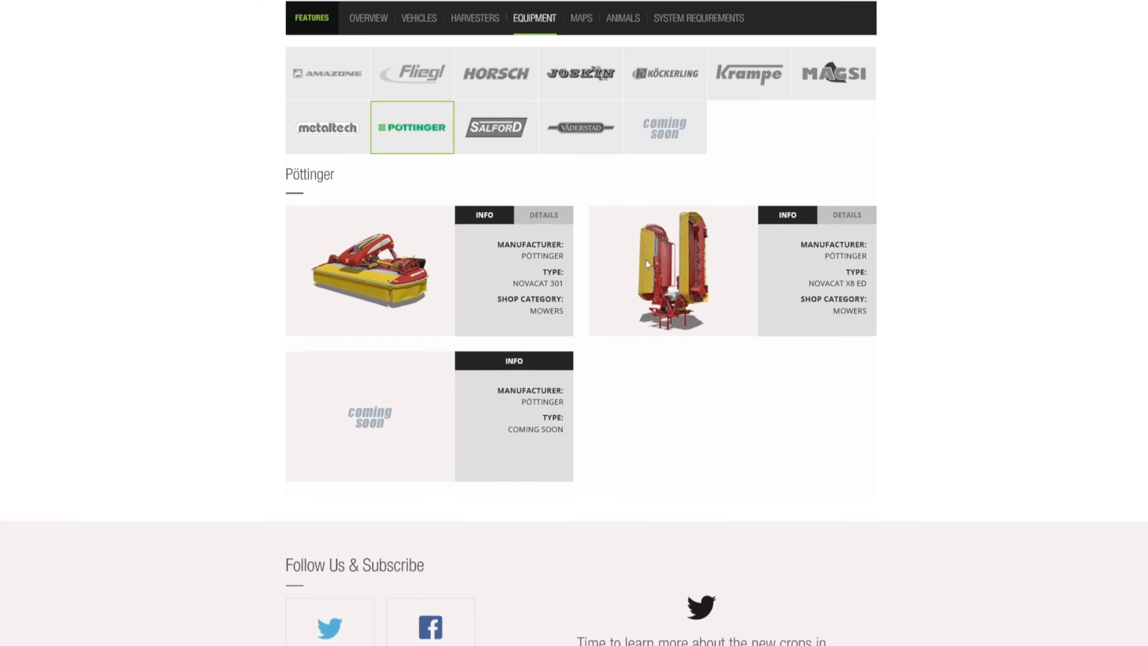
Show Salford's 8312 plow, Väderstad's Carrier XL 825, then the Coming Soon Maps section.
left_click(495, 127)
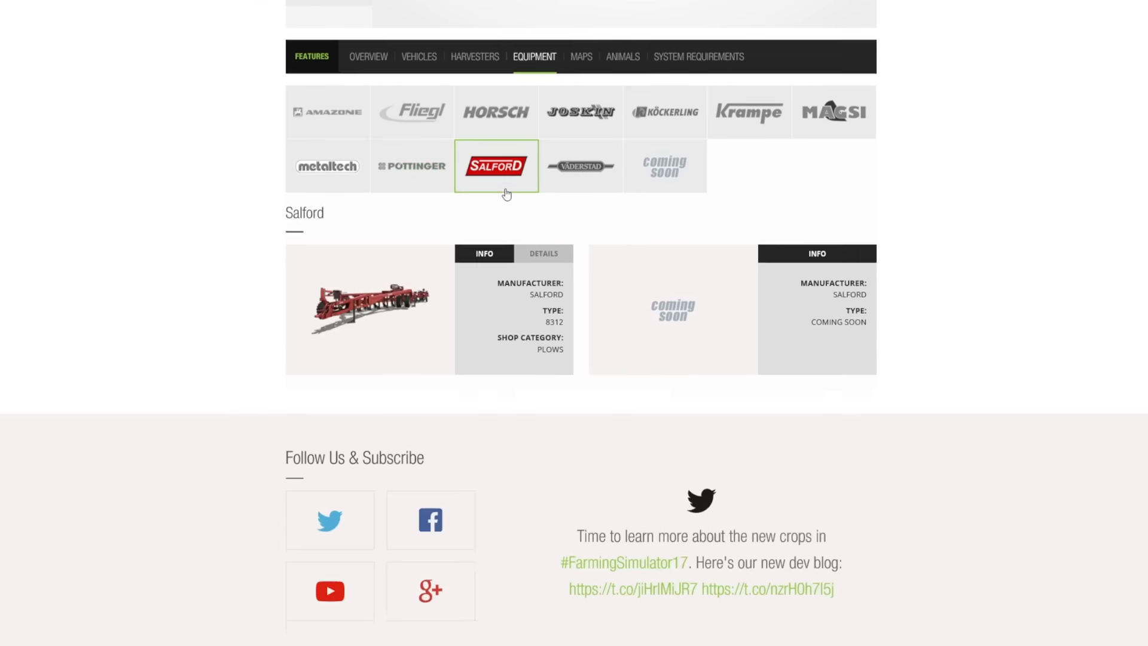
left_click(581, 166)
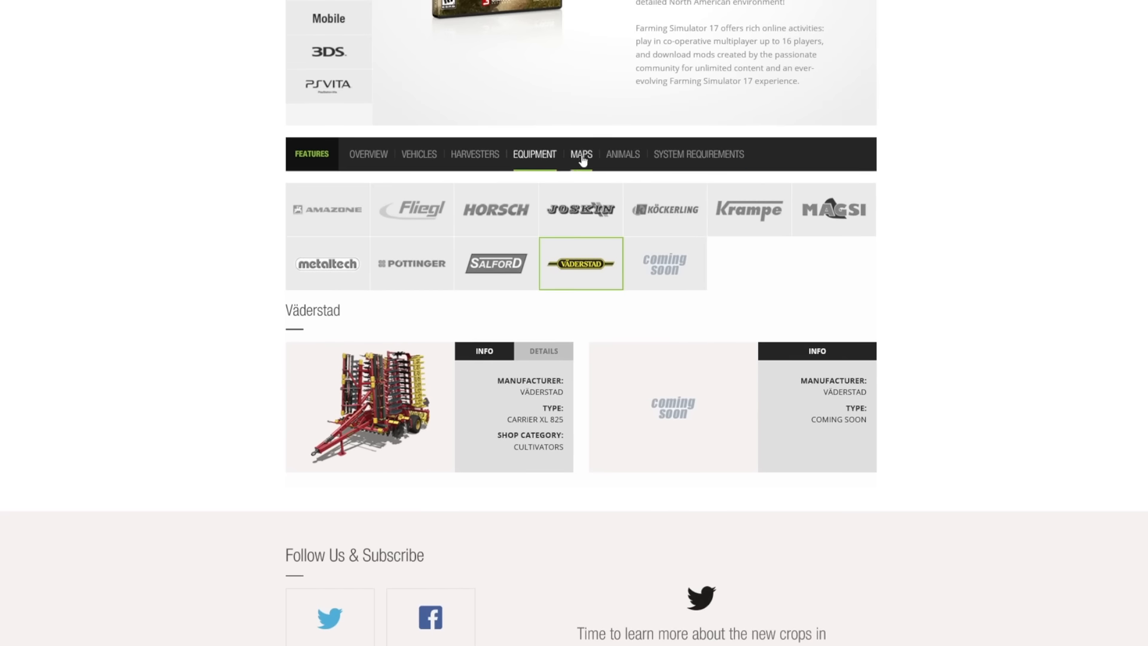
left_click(581, 154)
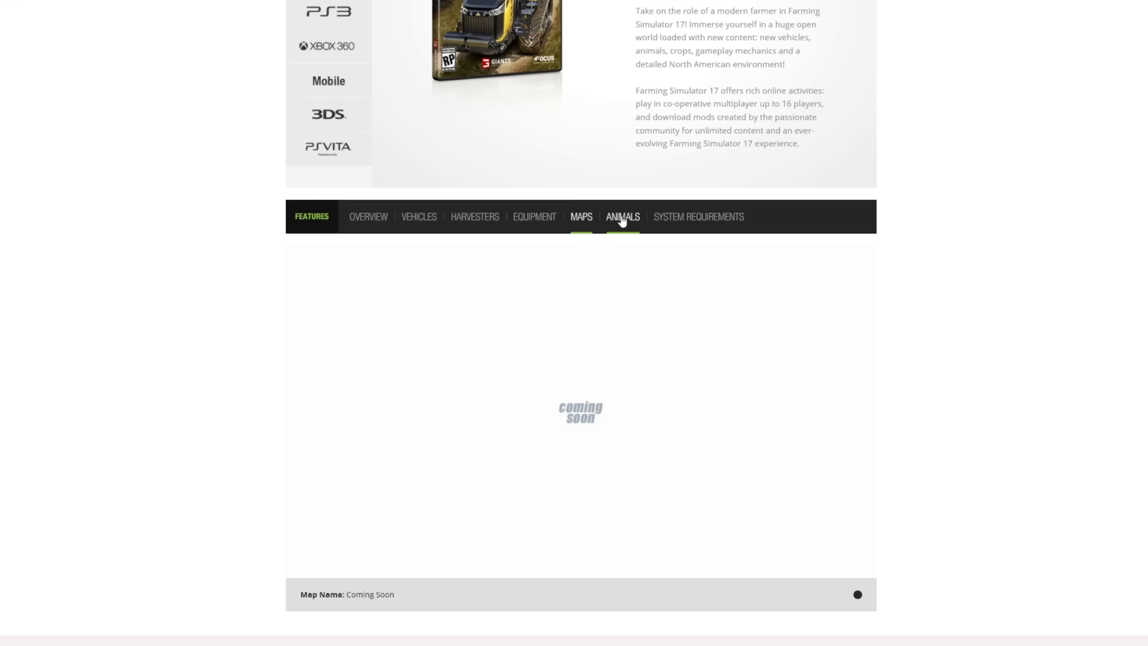
Check the Coming Soon Animals section, then display the Windows and Mac system requirements.
left_click(623, 218)
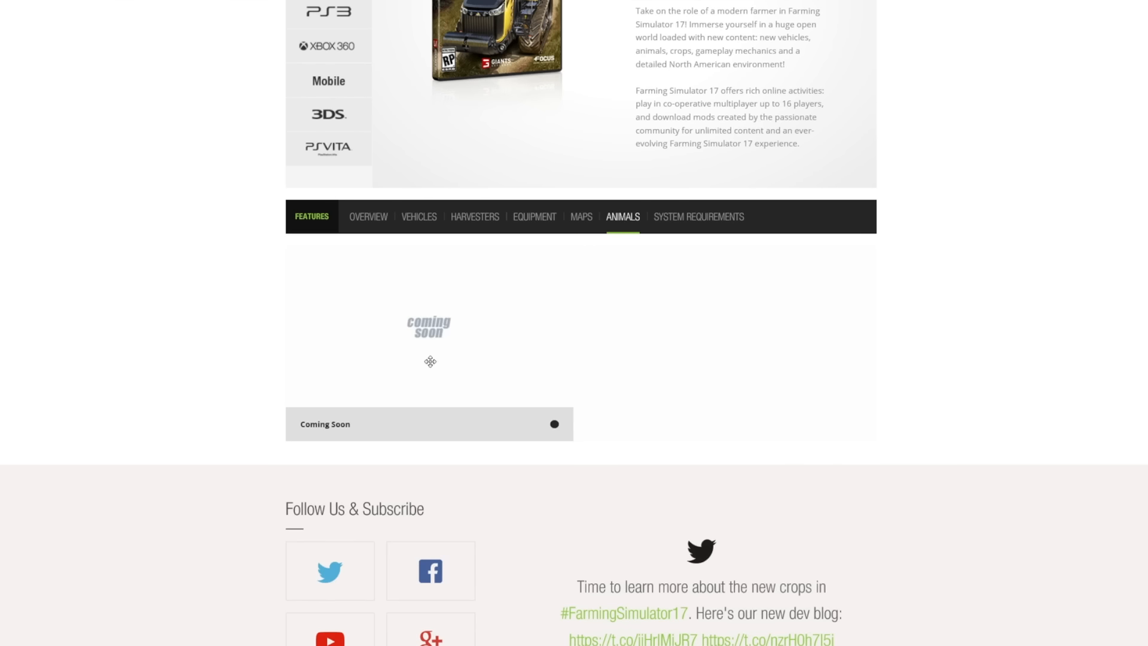
left_click(698, 217)
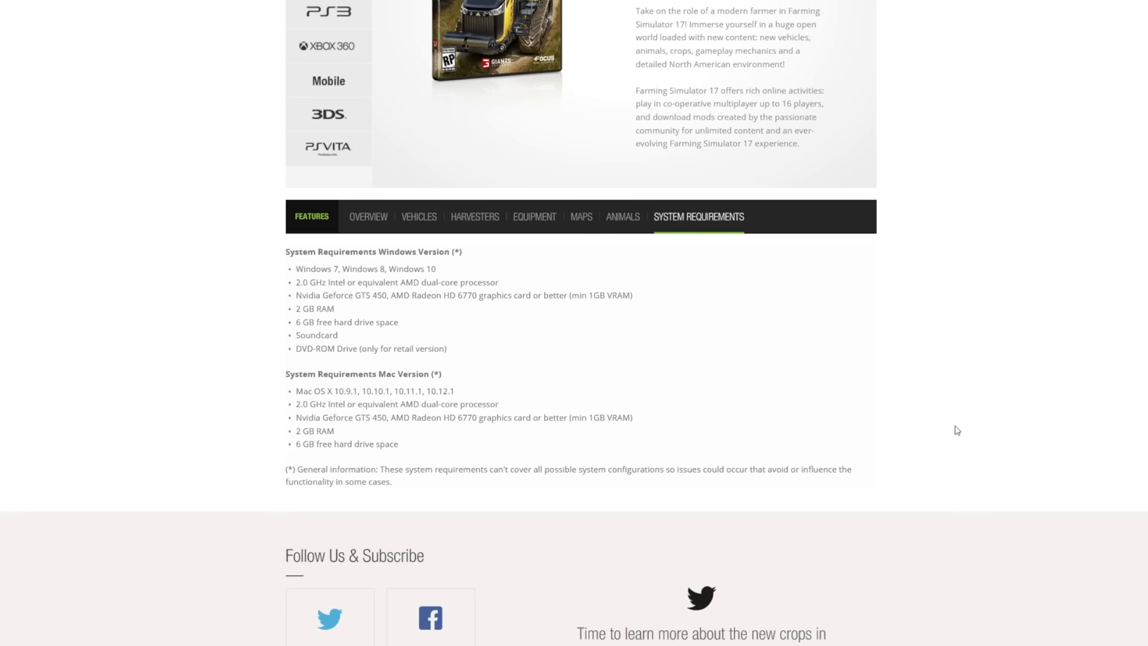
mouse_move(940, 420)
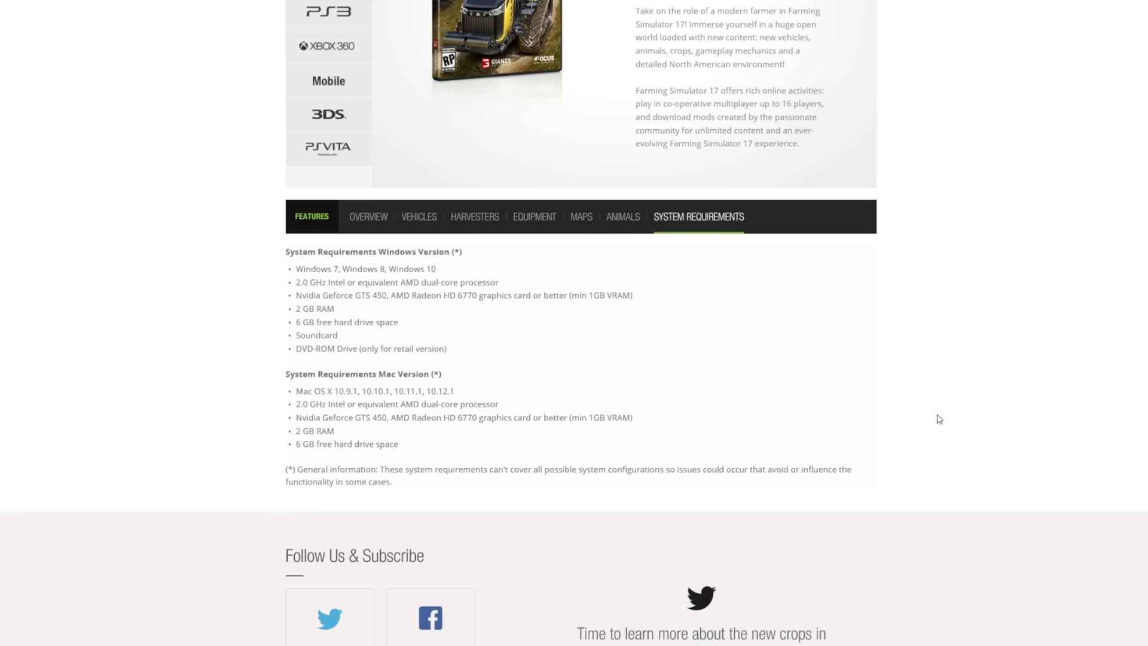
scroll("up", 3)
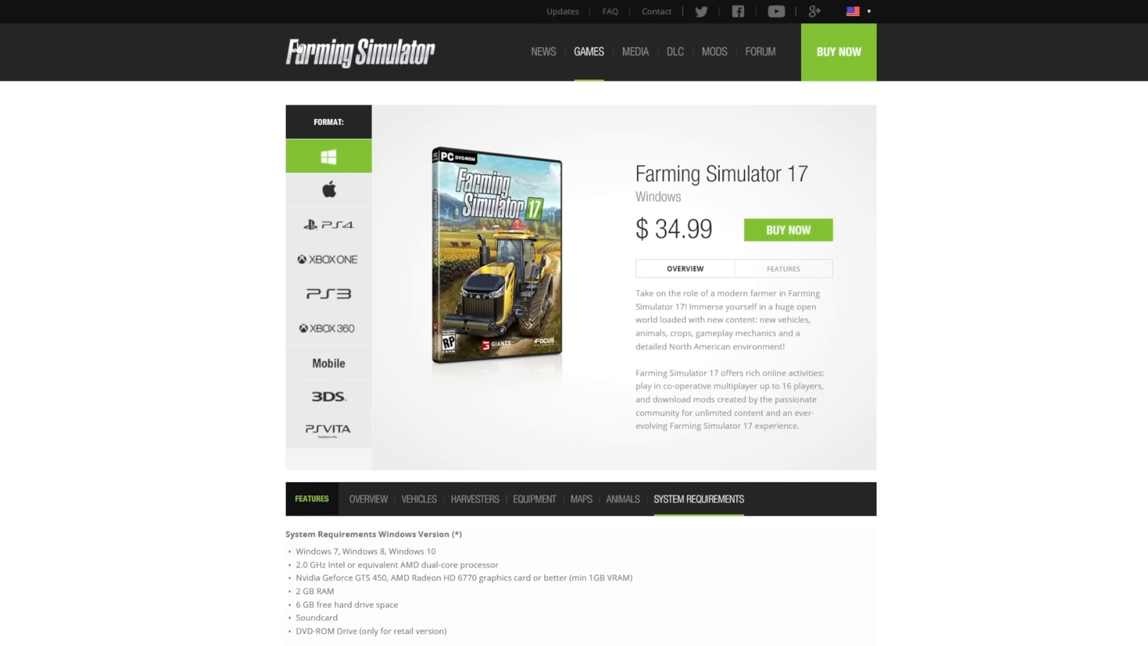
mouse_move(592, 56)
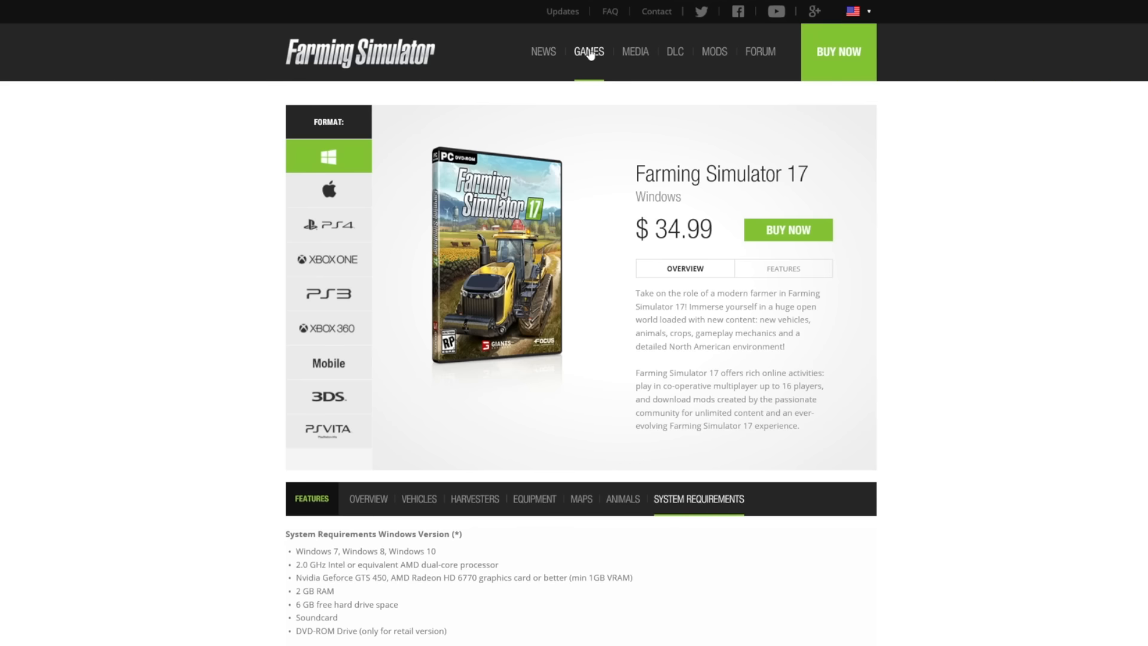
Switch the features area back to Overview and scroll over the brand logo grid.
left_click(368, 498)
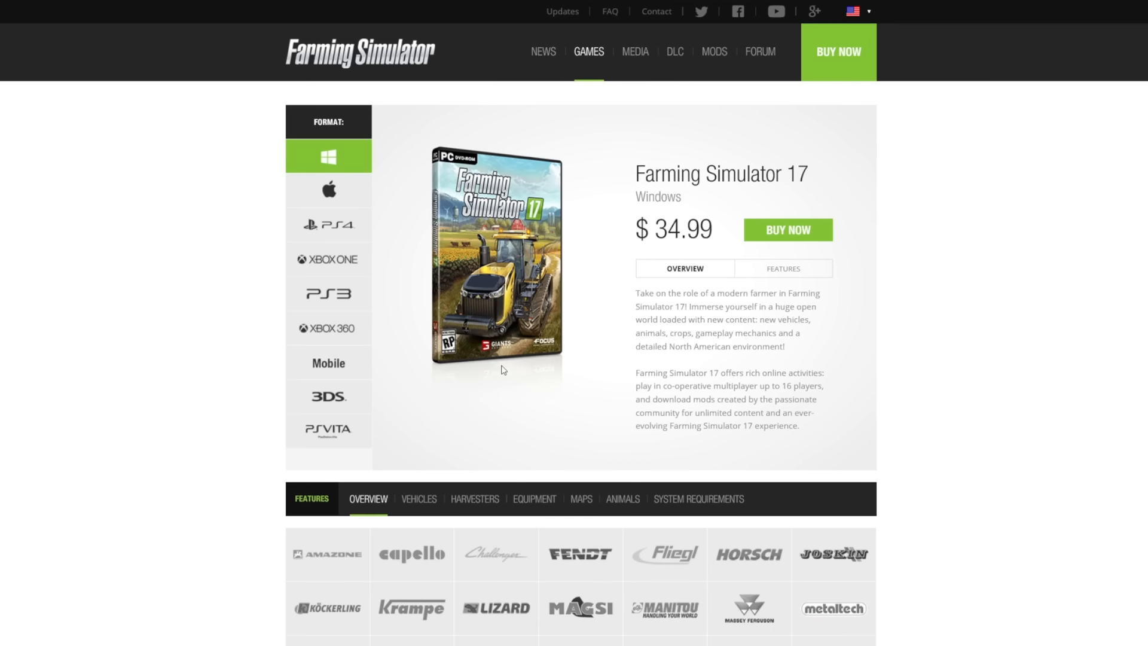
mouse_move(542, 355)
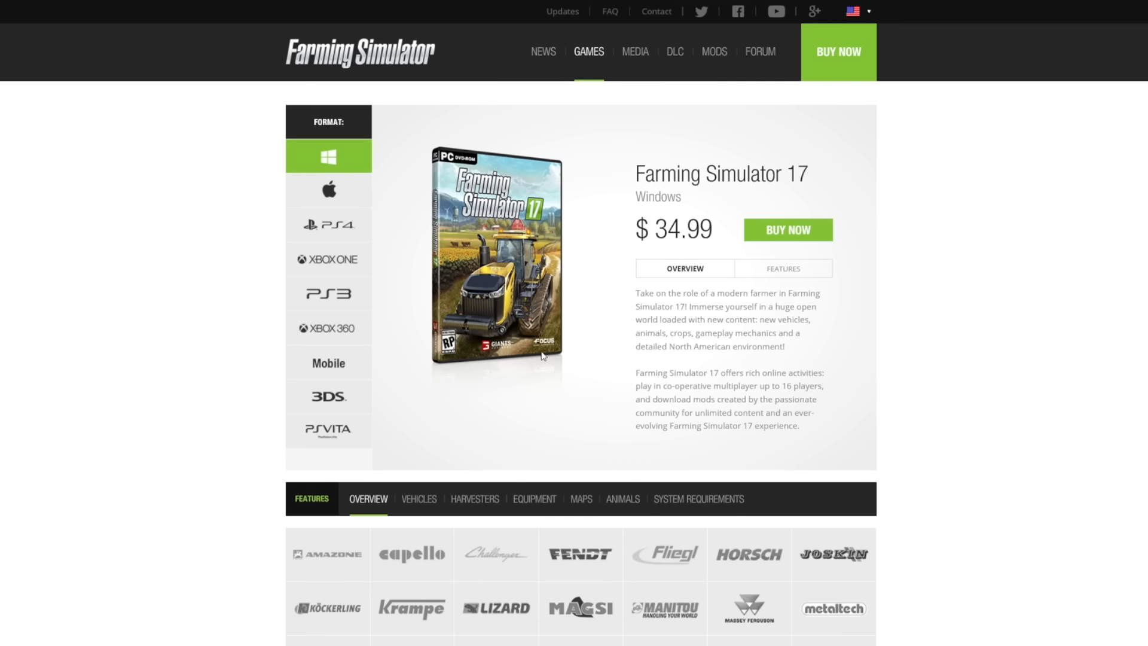
scroll("down", 3)
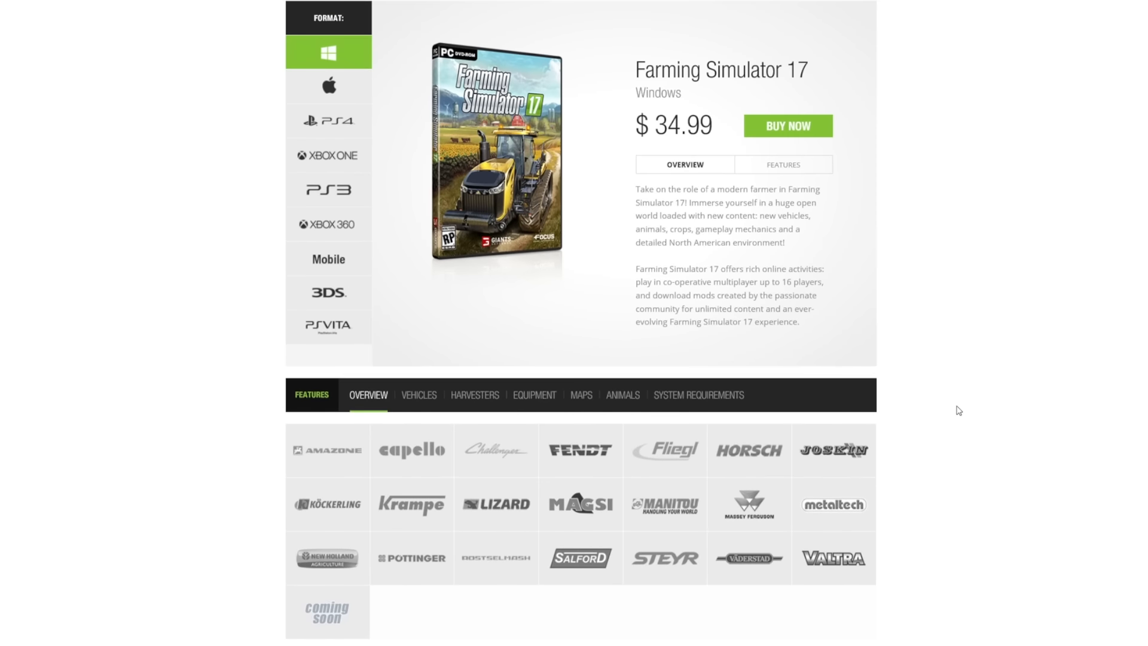
scroll("up", 3)
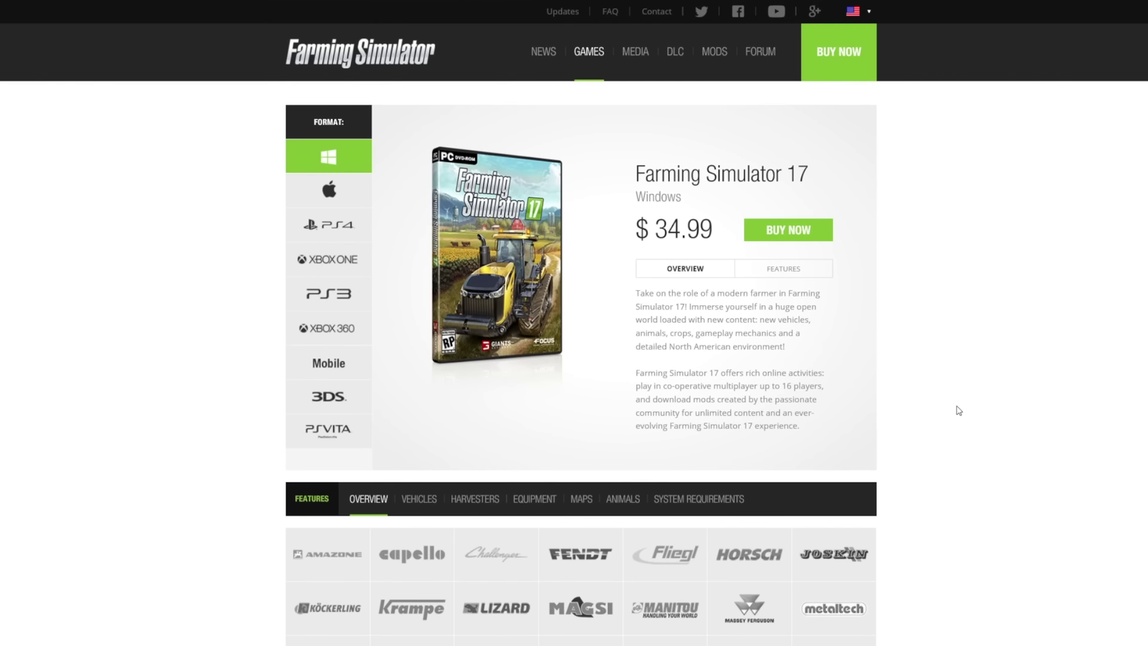